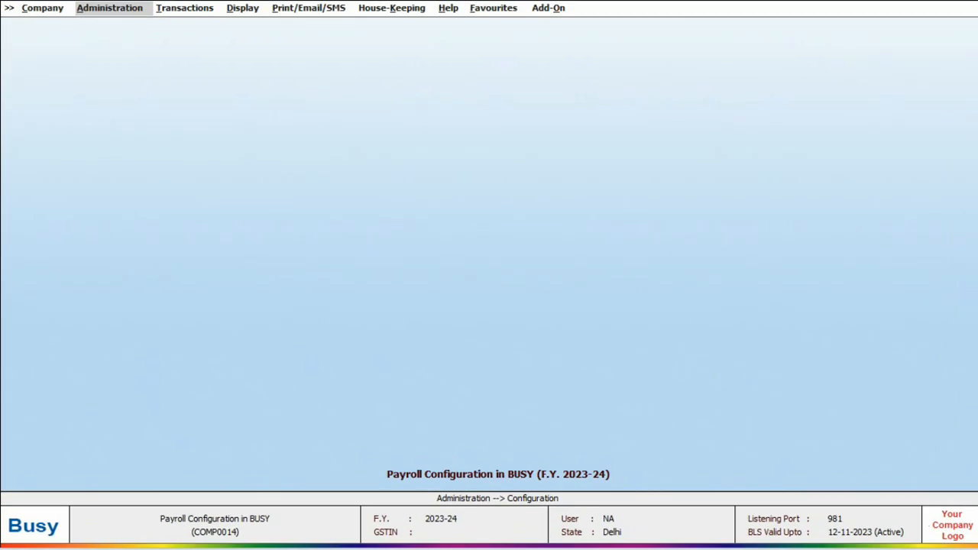
- Reach Enterprise Features under Administration > Configuration > Features / Options, showing Enable Payroll as Y
click(110, 8)
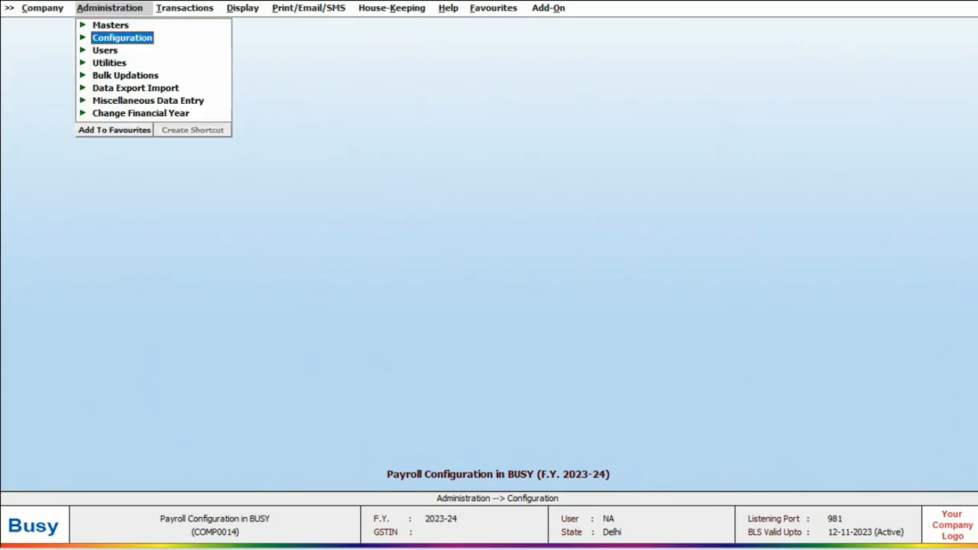
click(122, 37)
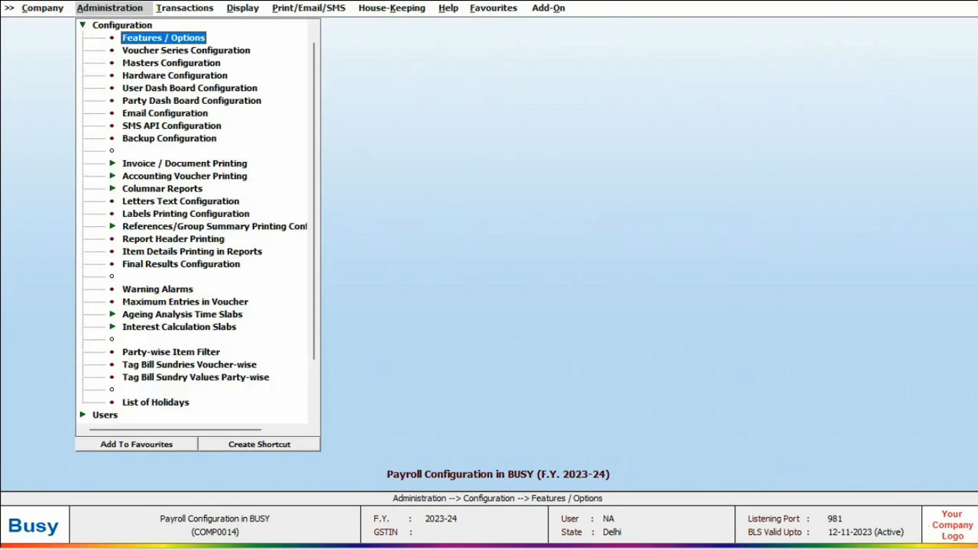
click(162, 36)
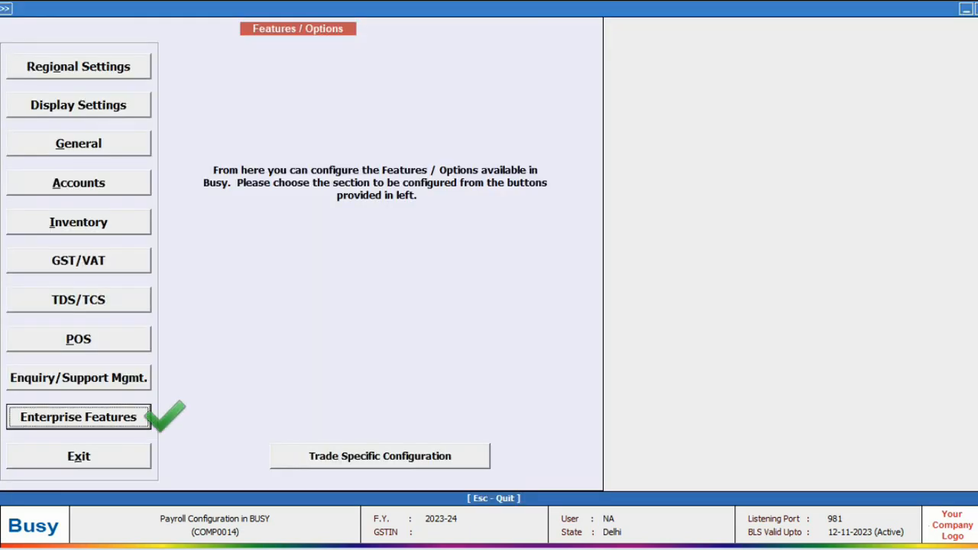
click(79, 416)
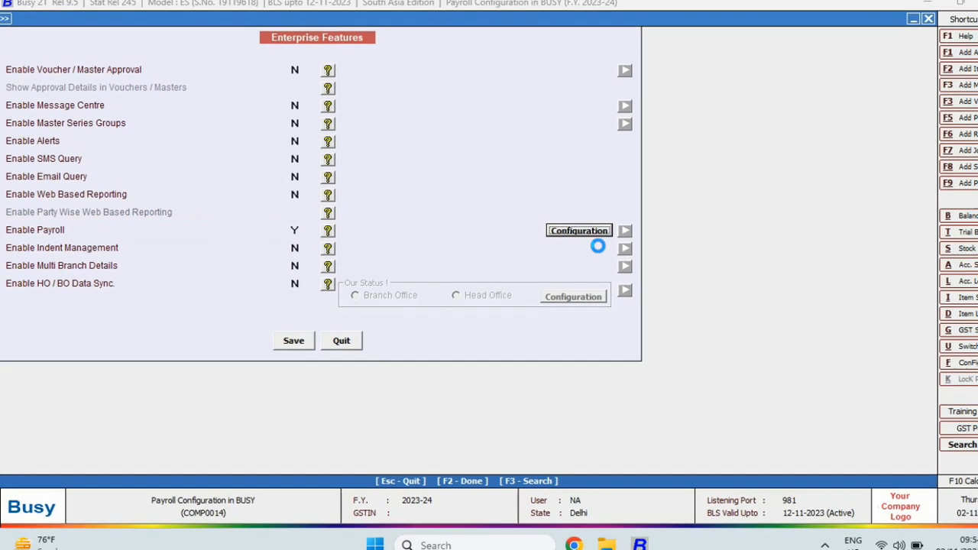
- In Payroll Configuration, set gross, nett and nett payable salary round-off to Y with Automatic category
click(578, 230)
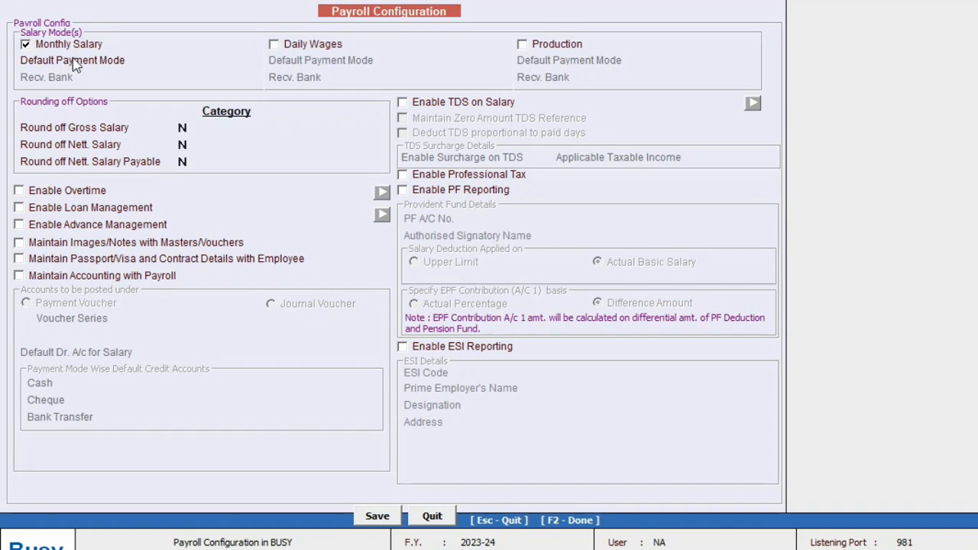
mouse_move(572, 50)
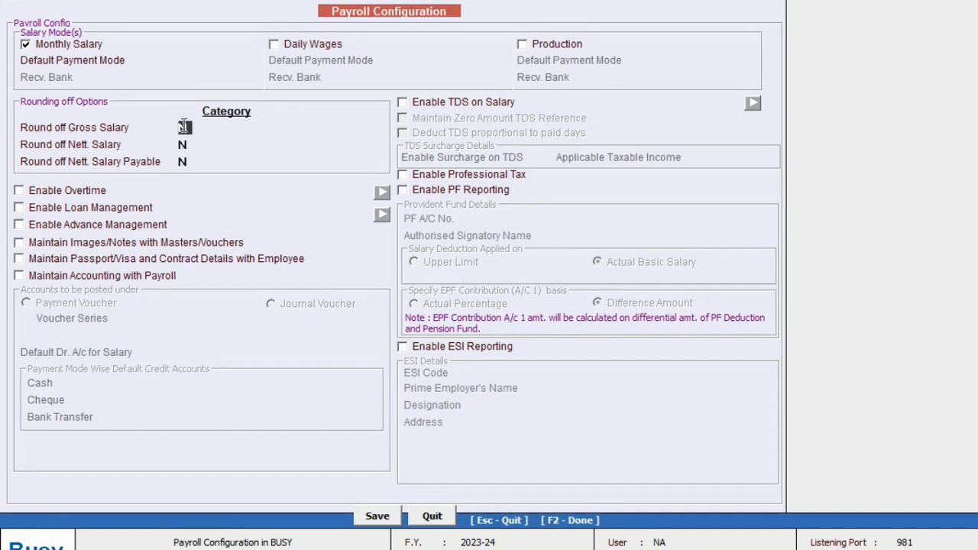
click(184, 126)
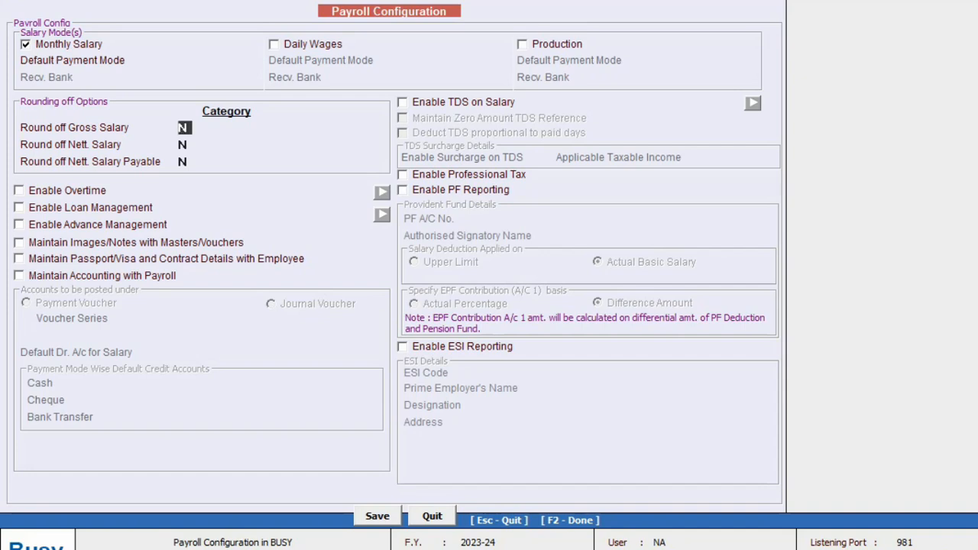
click(184, 127)
text(Y)
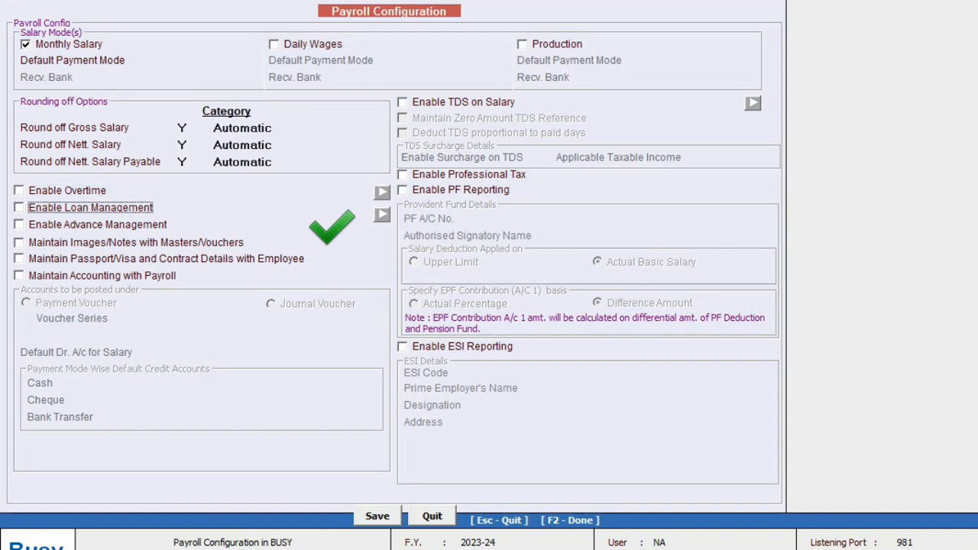
key(Down)
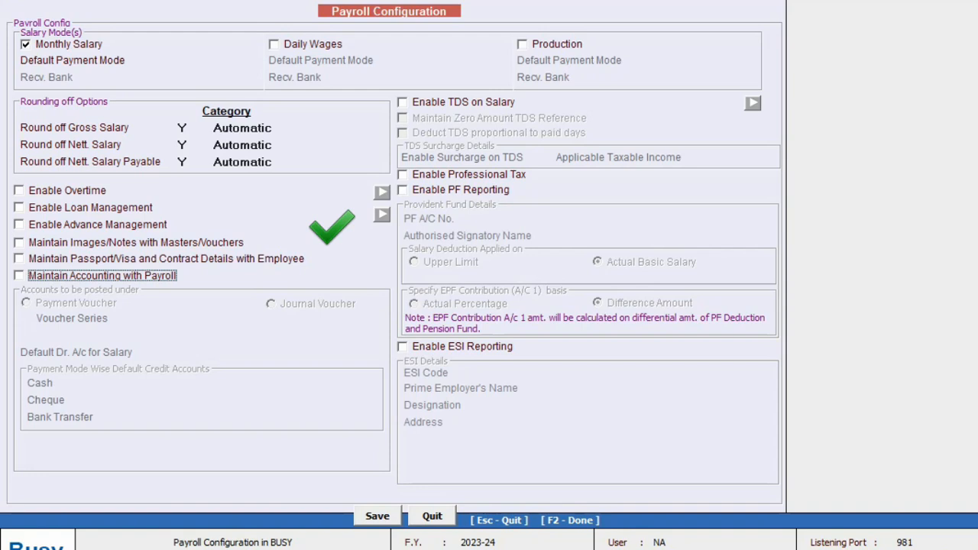
- Enable accounting with payroll via Payment Voucher, series Main, with Salary as default debit account
click(18, 275)
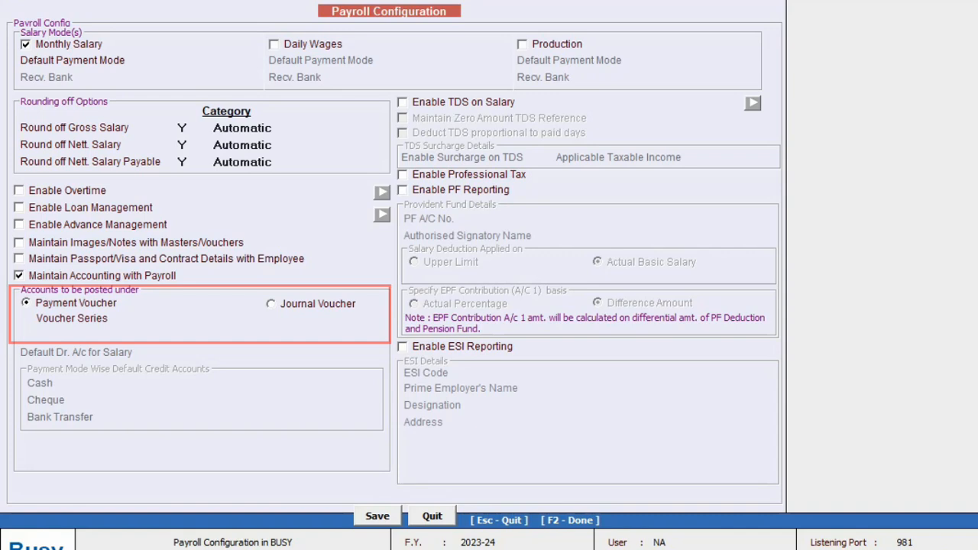
click(180, 318)
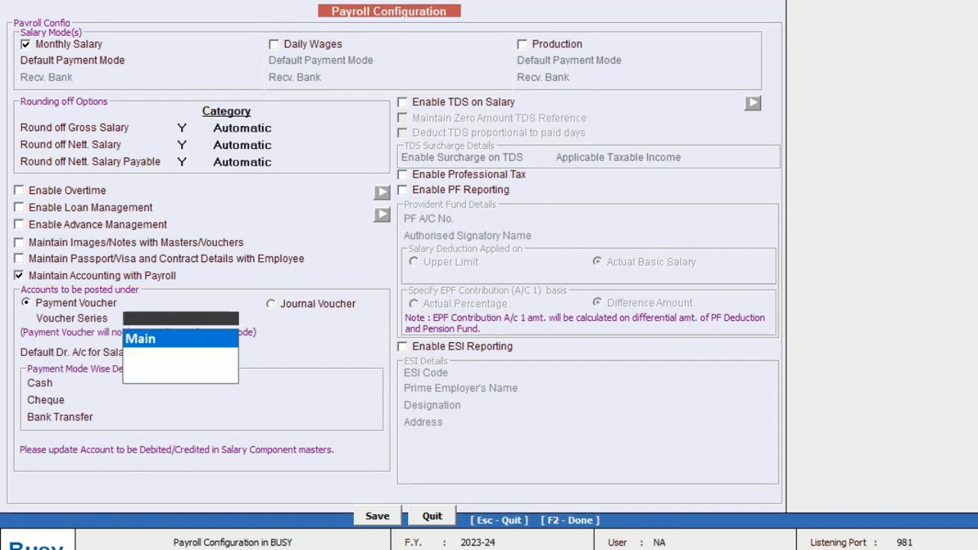
click(141, 340)
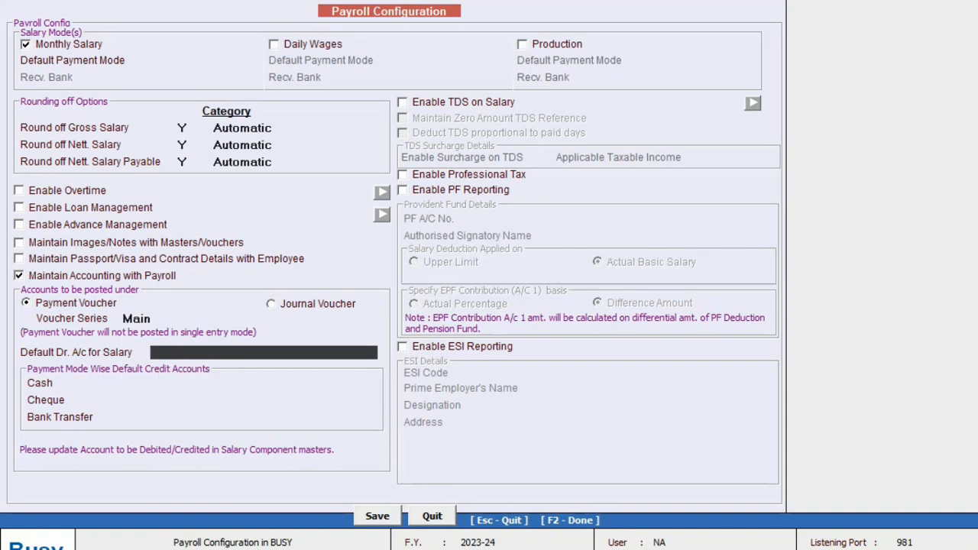
mouse_move(211, 338)
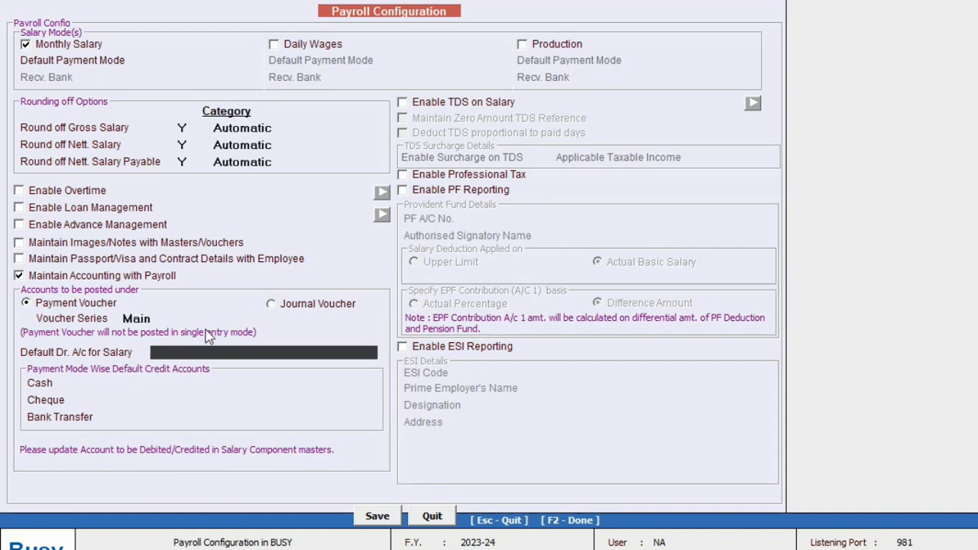
text(Sala)
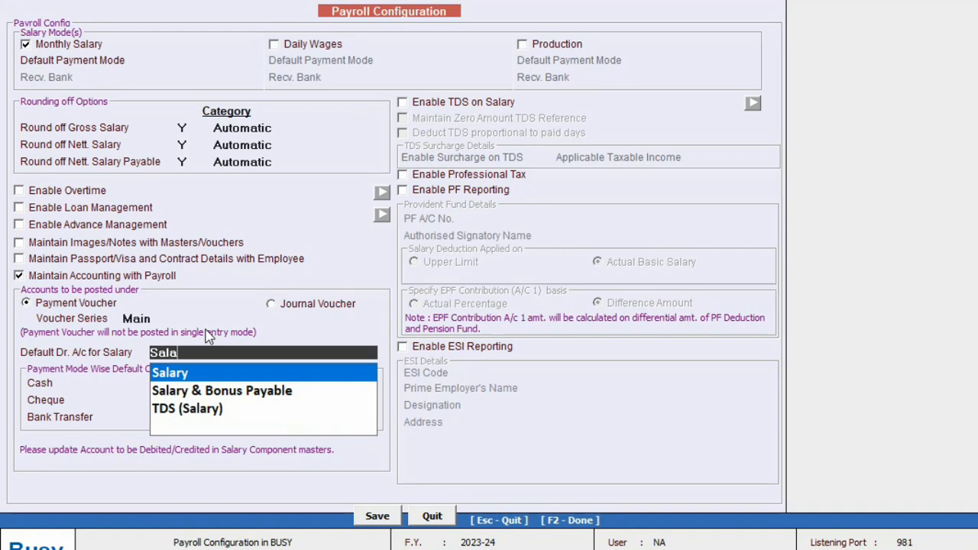
click(170, 373)
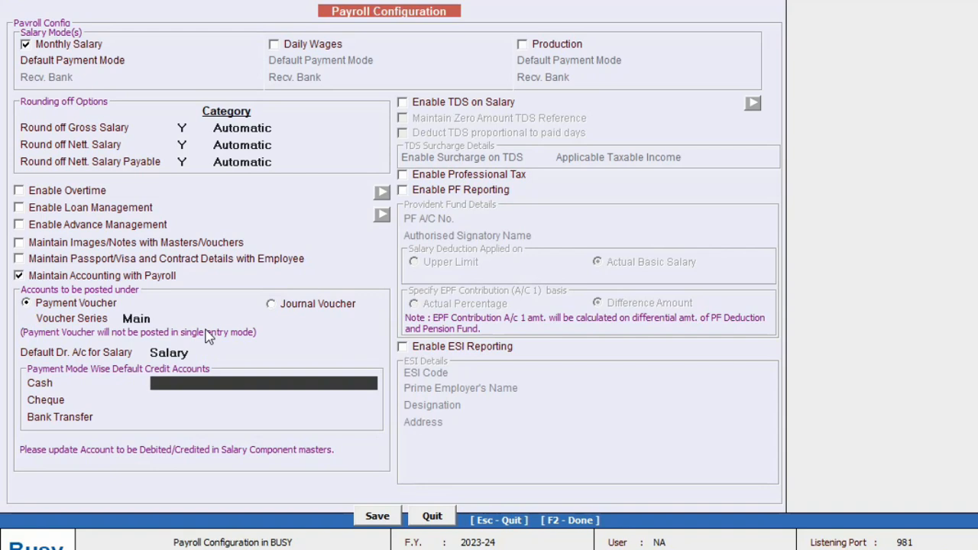
- Set Cash as the cash account and HDFC BANK for cheque and bank transfer payments
text(Cas)
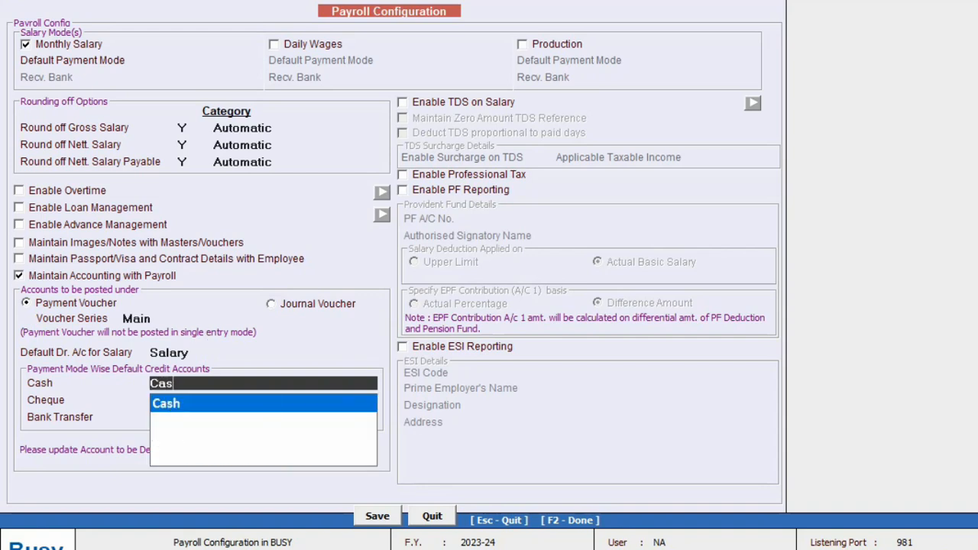
text(hdfc)
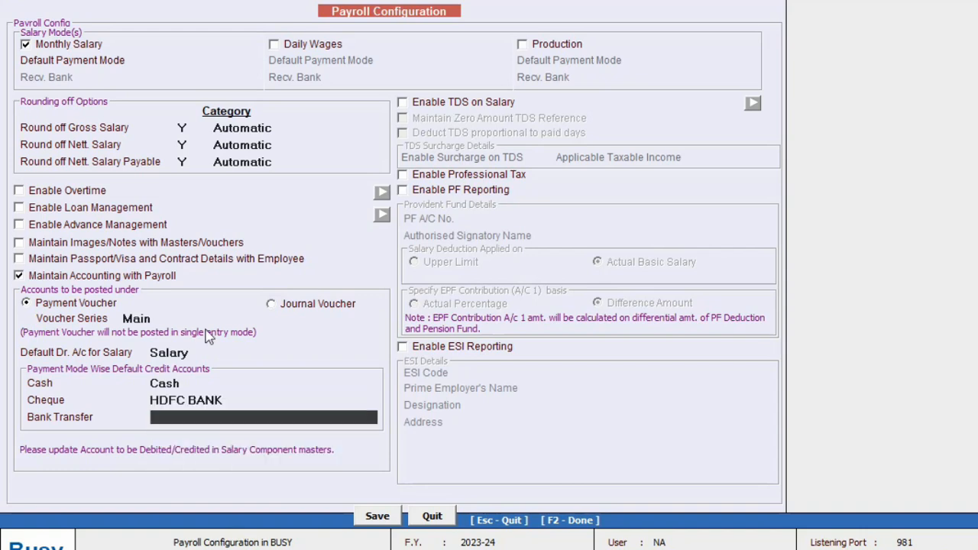
text(hdf)
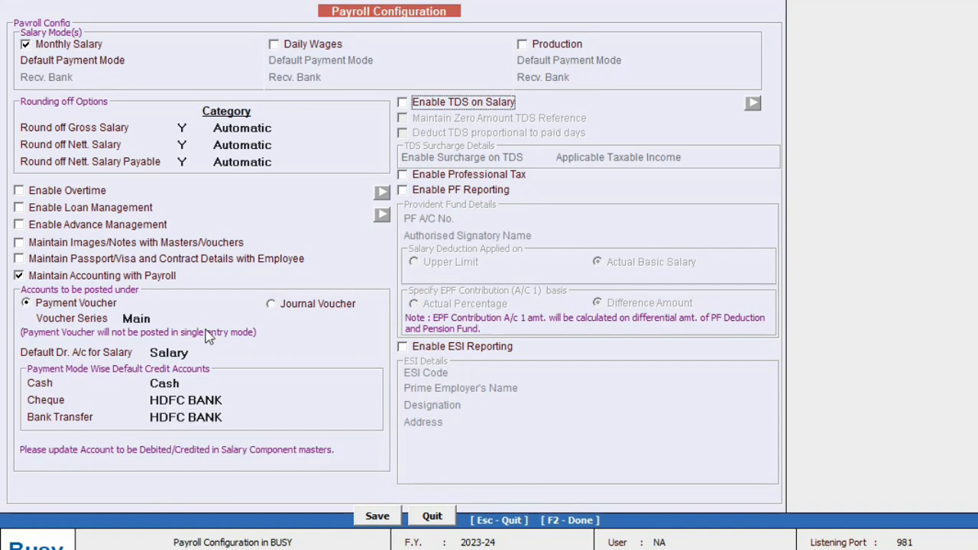
mouse_move(480, 110)
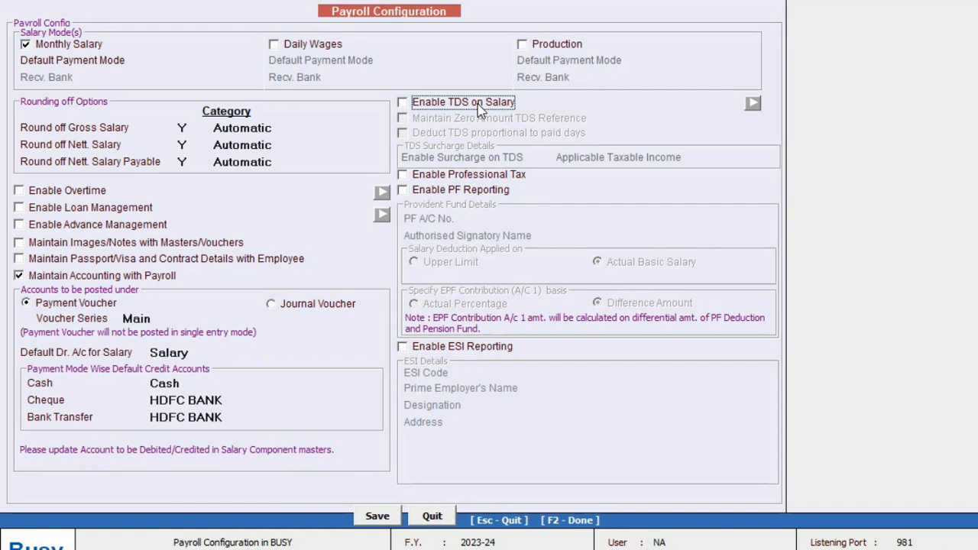
- Enable TDS on salary and PF reporting, then save the payroll configuration
click(402, 101)
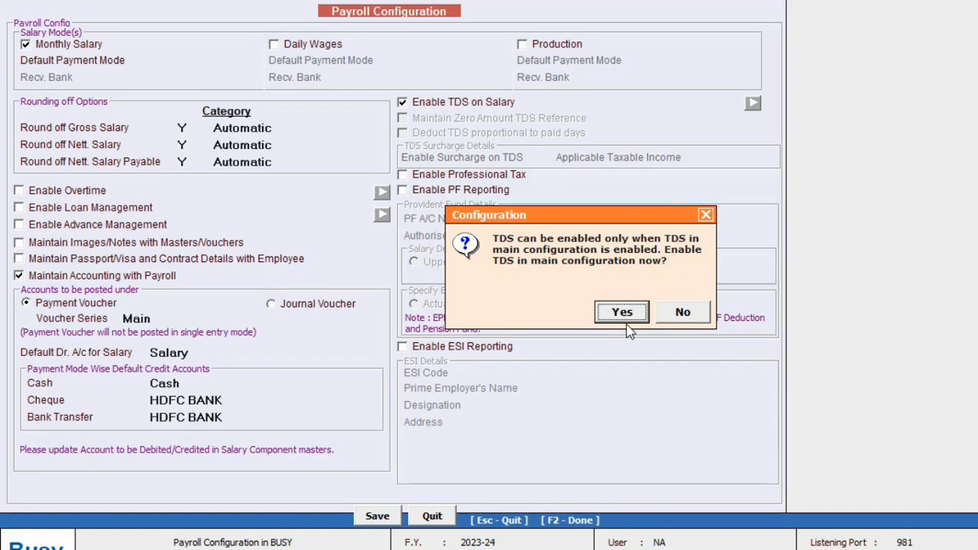
click(620, 311)
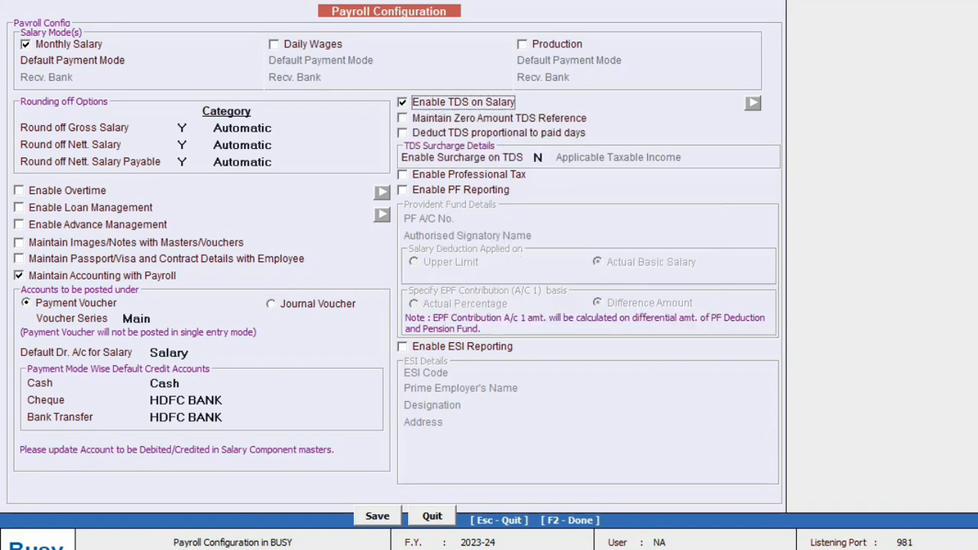
mouse_move(493, 197)
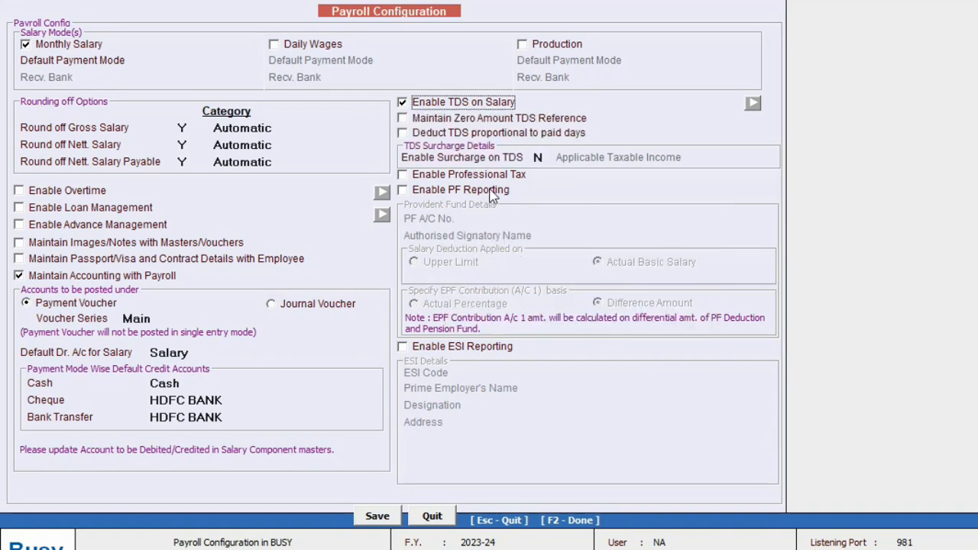
mouse_move(569, 190)
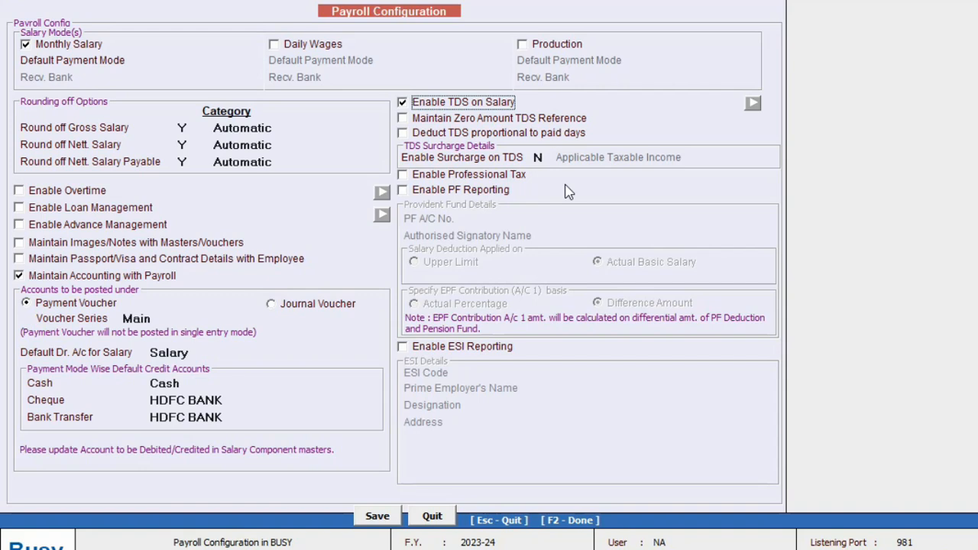
mouse_move(593, 181)
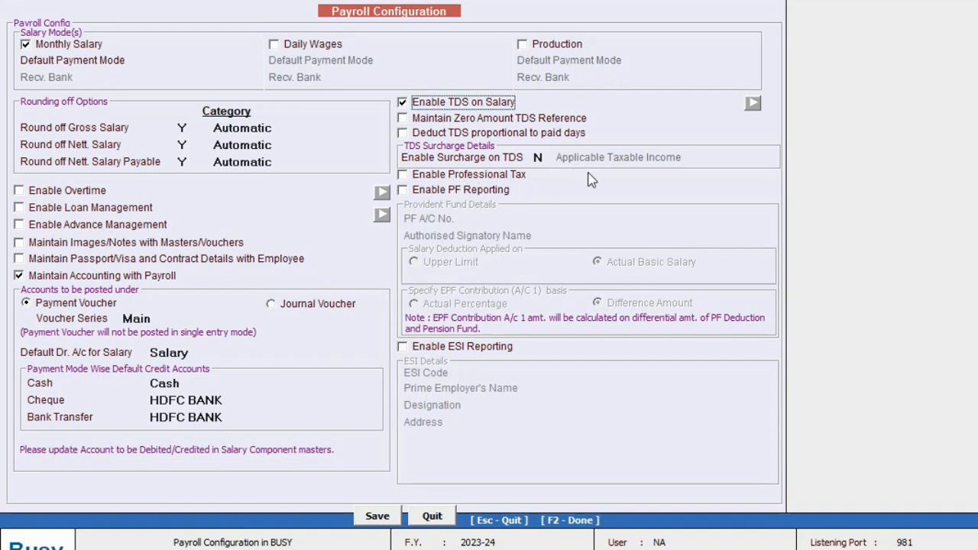
click(402, 190)
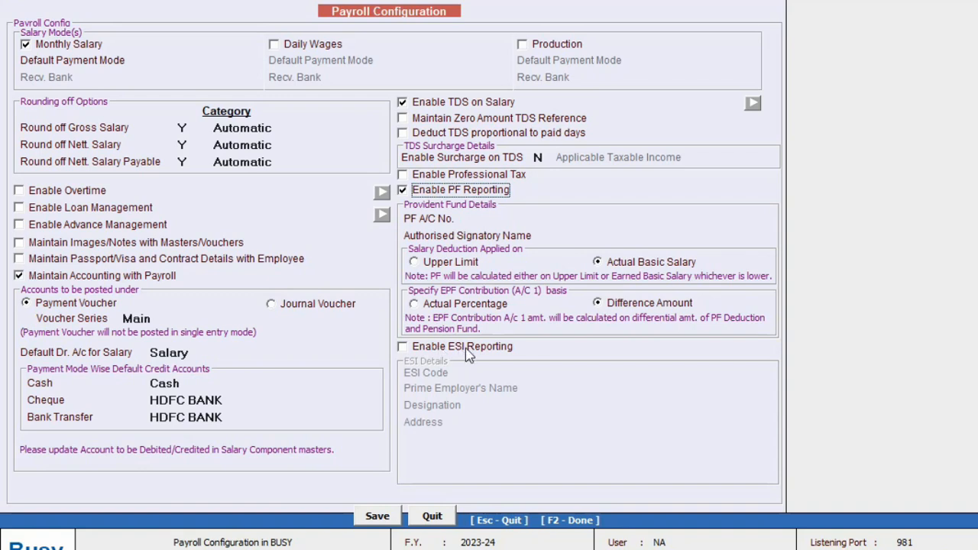
mouse_move(459, 369)
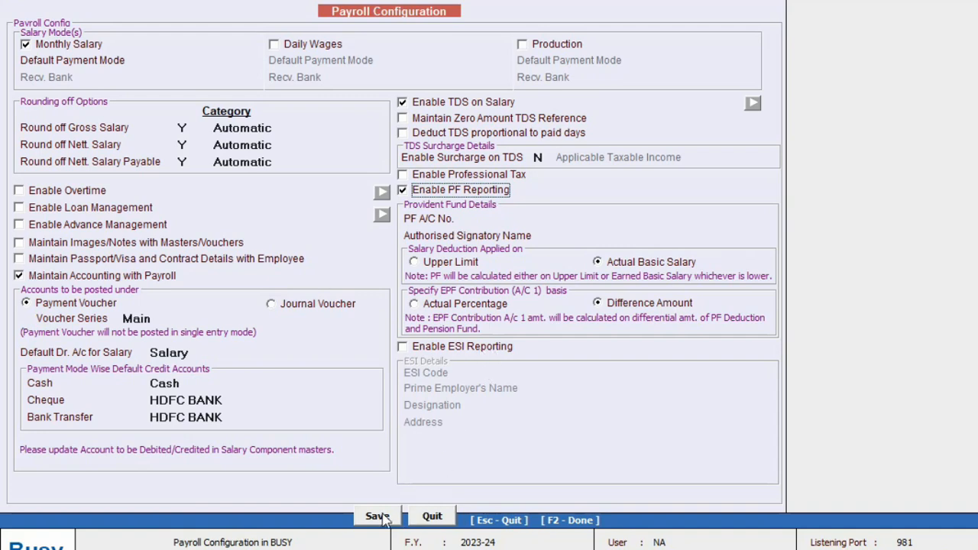
click(376, 516)
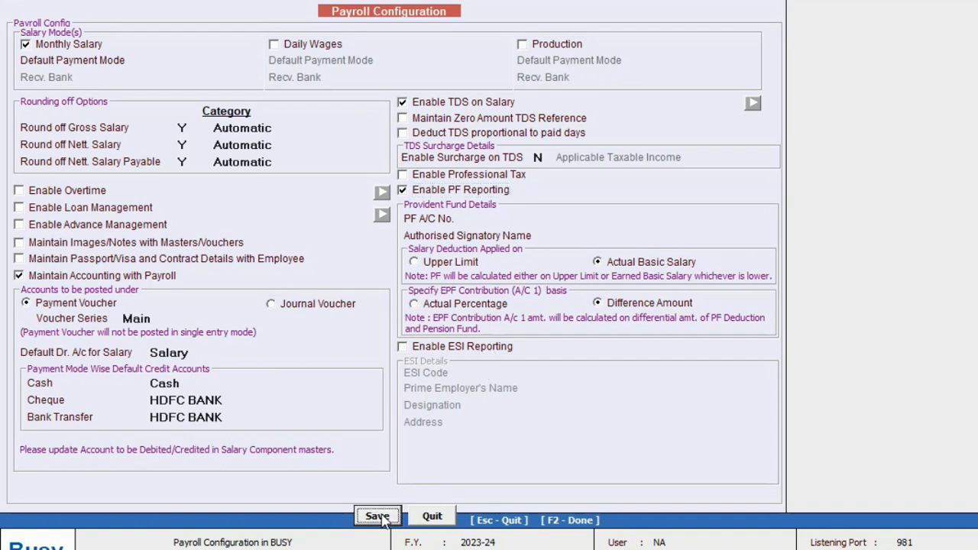
click(376, 516)
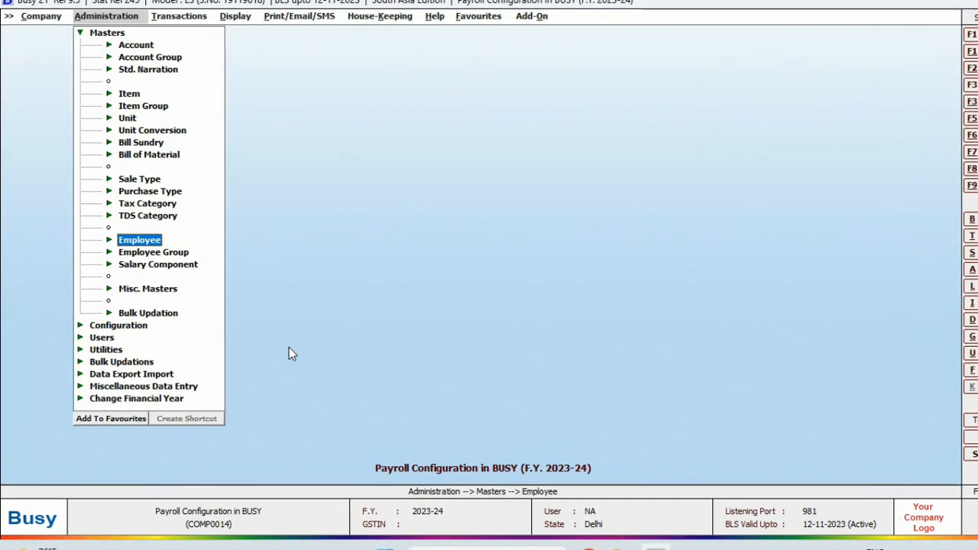
- Add a new employee master with code 200001, designation Manager, birth date, PAN and status Working
click(140, 239)
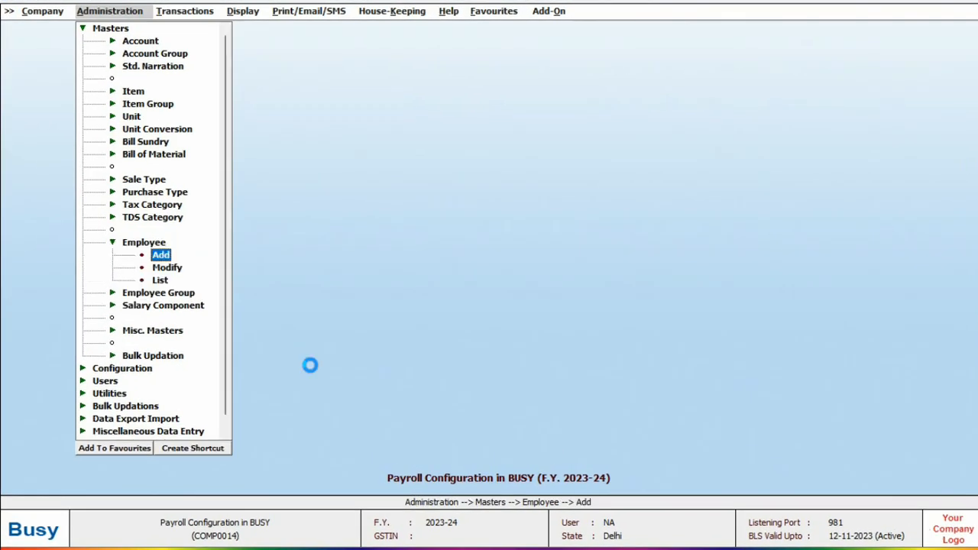
click(161, 254)
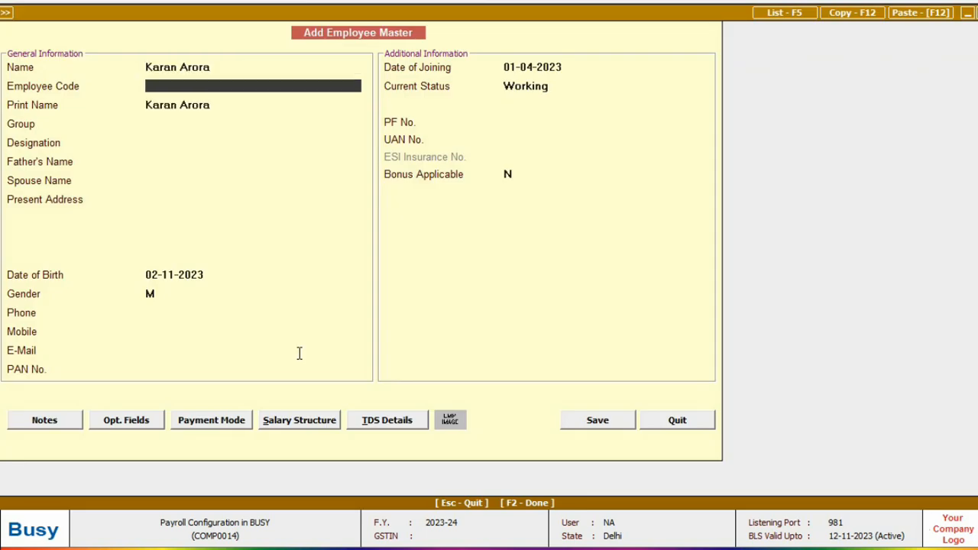
text(200001)
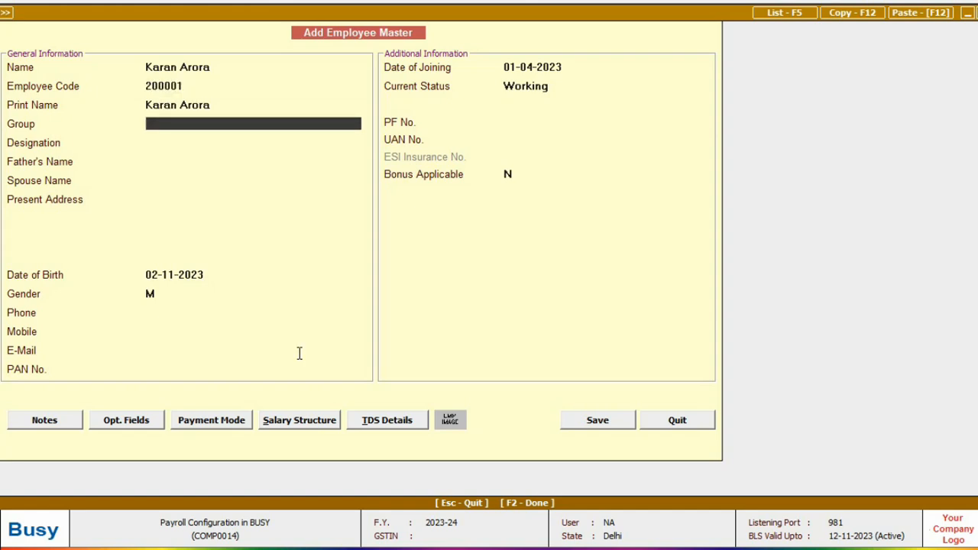
click(252, 122)
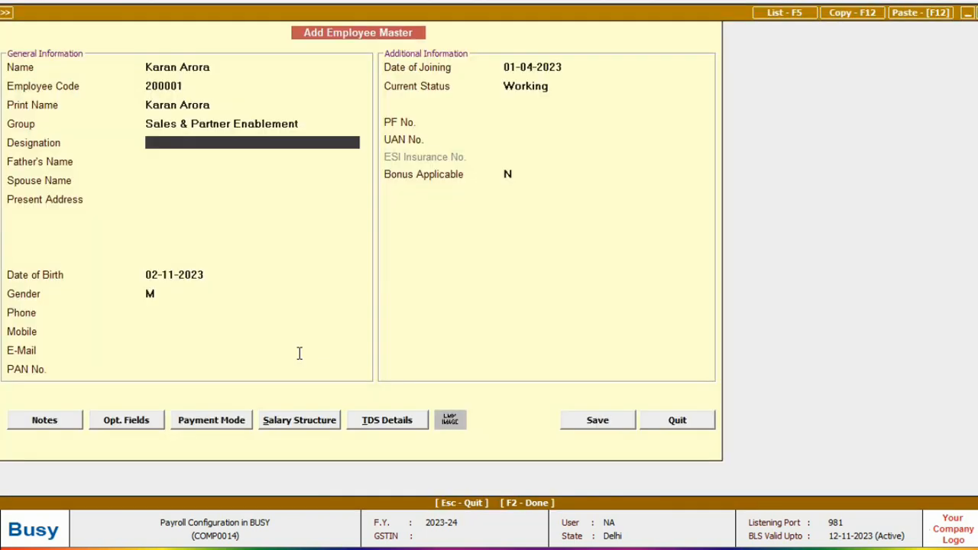
text(Manager)
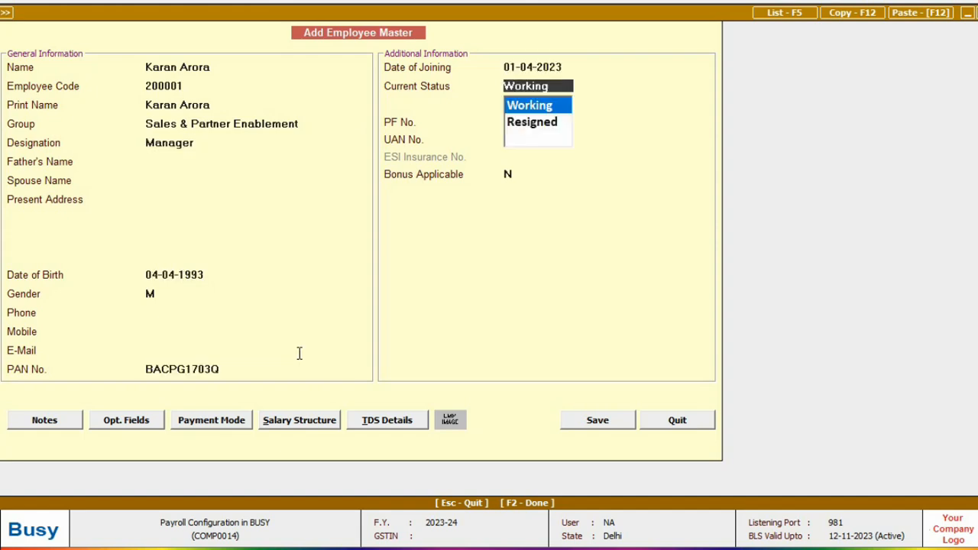
click(529, 104)
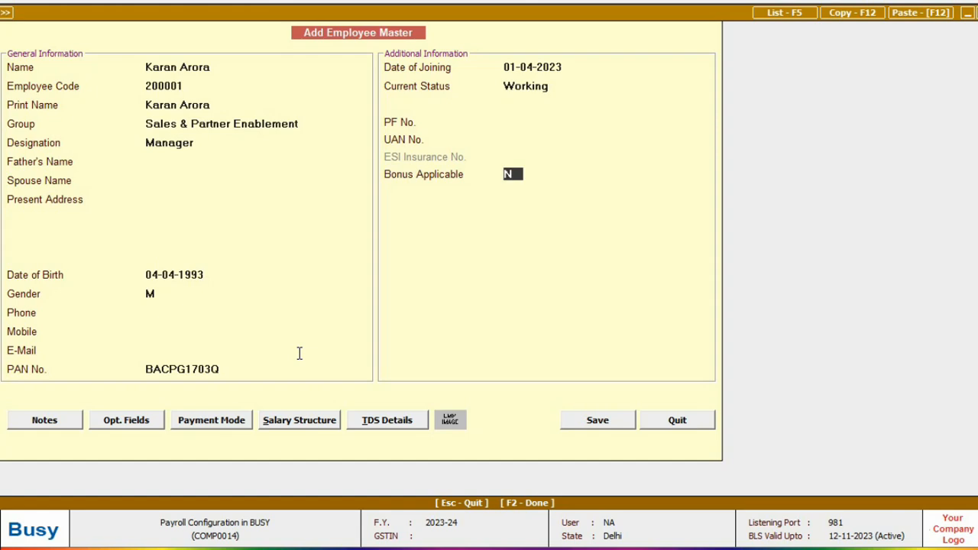
mouse_move(584, 252)
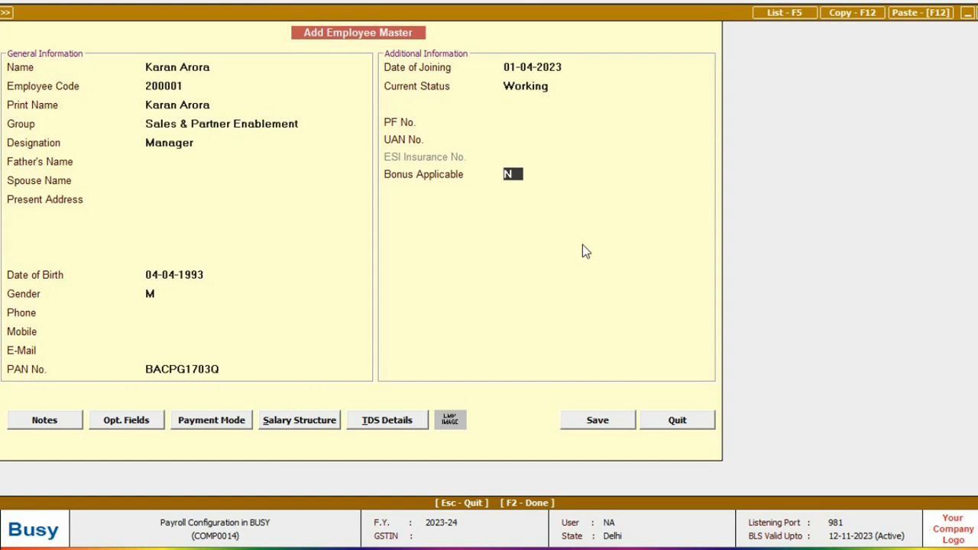
mouse_move(336, 412)
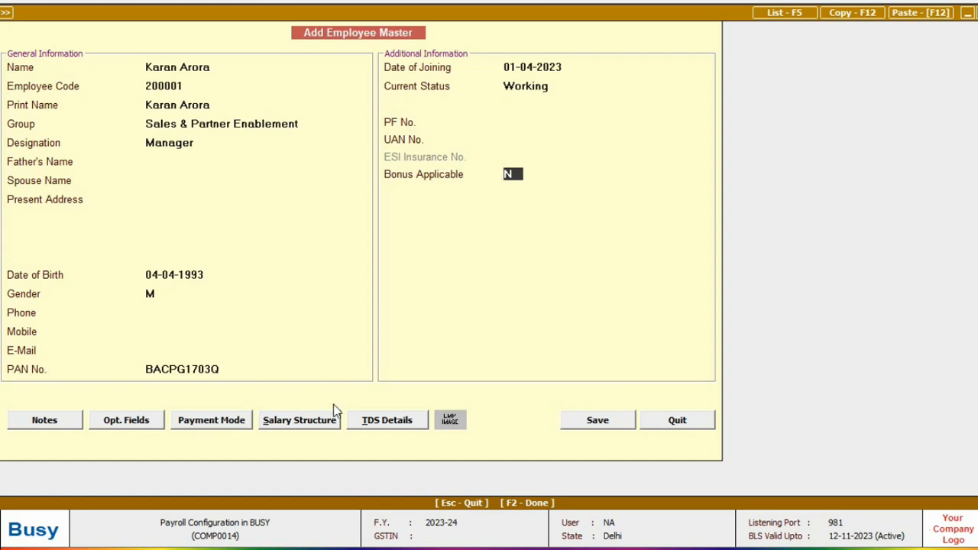
mouse_move(237, 434)
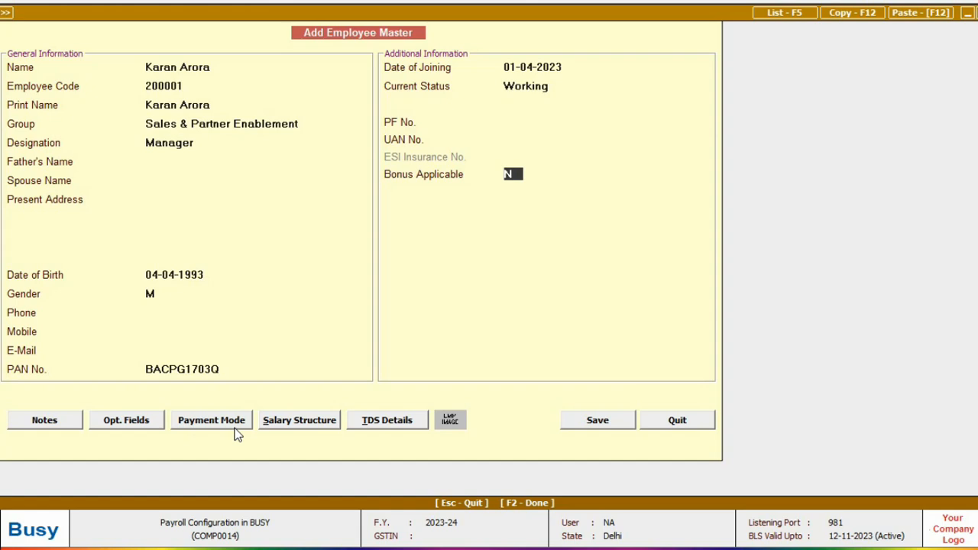
- Choose the employee's mode of payment in the Payment Mode details
click(211, 419)
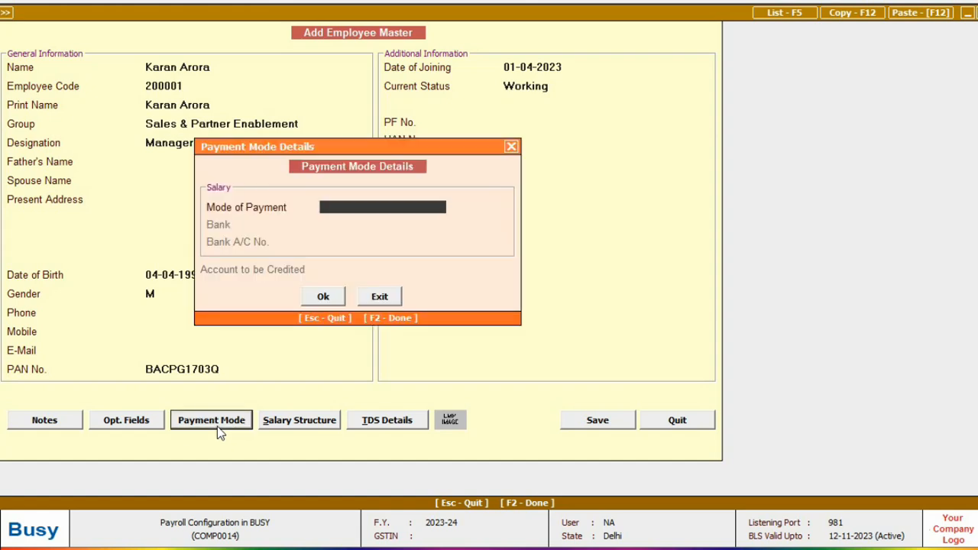
click(382, 208)
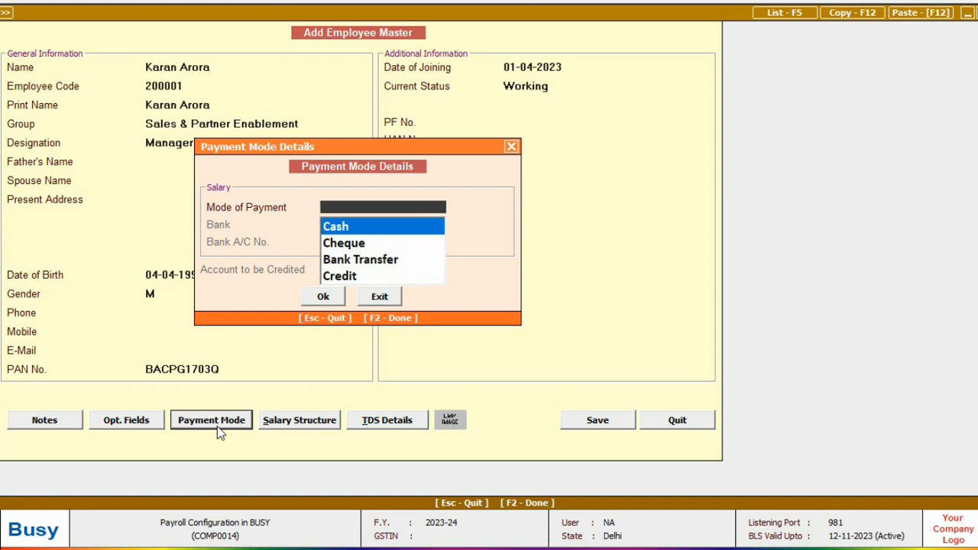
click(344, 243)
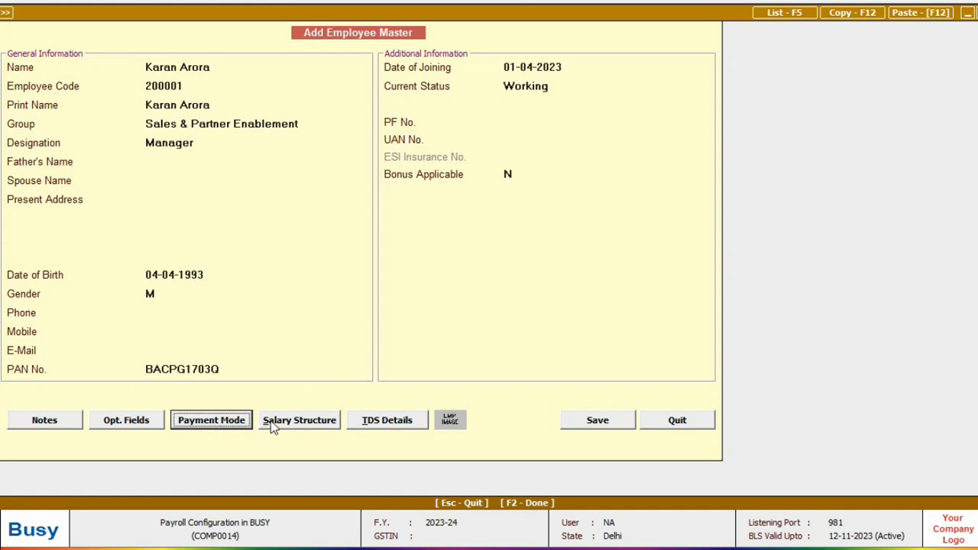
- Enter salary structure from 01-04-2023: Basic 22000, HRA 50%, TA 10%, PF 12%, and confirm it
click(300, 419)
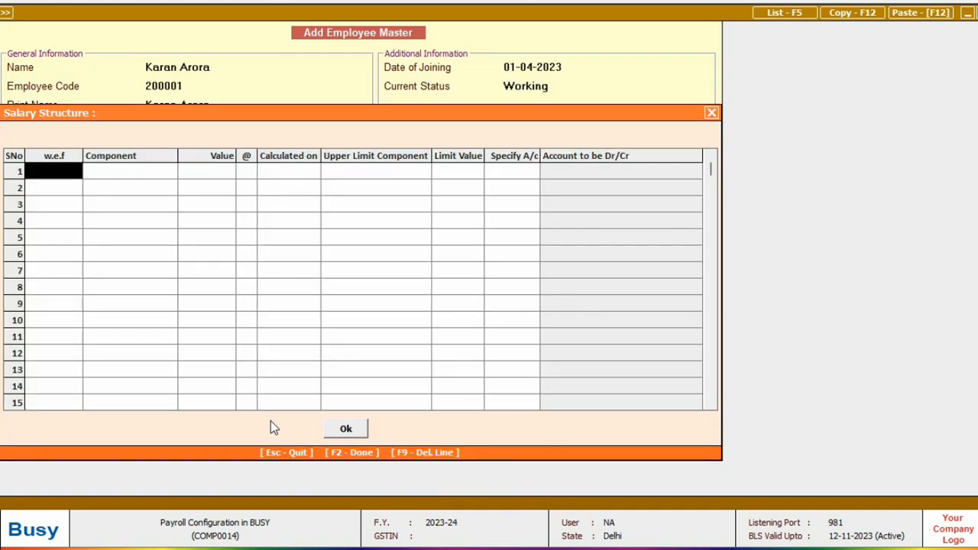
text(01-04-2023)
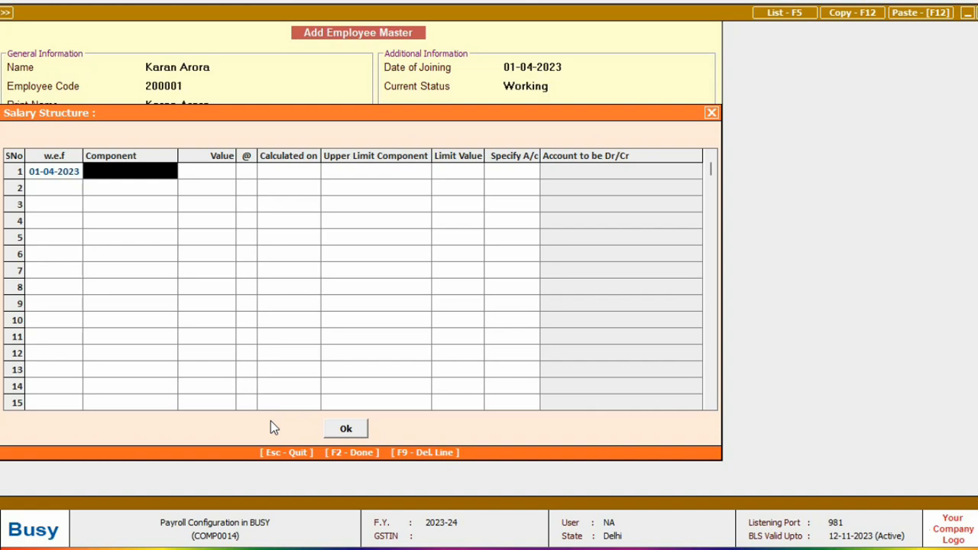
text(basic)
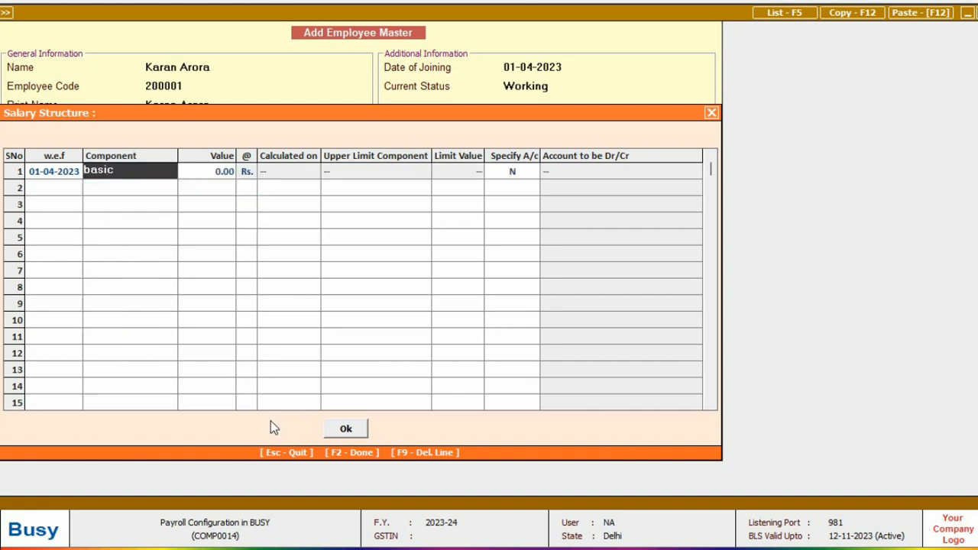
text(22)
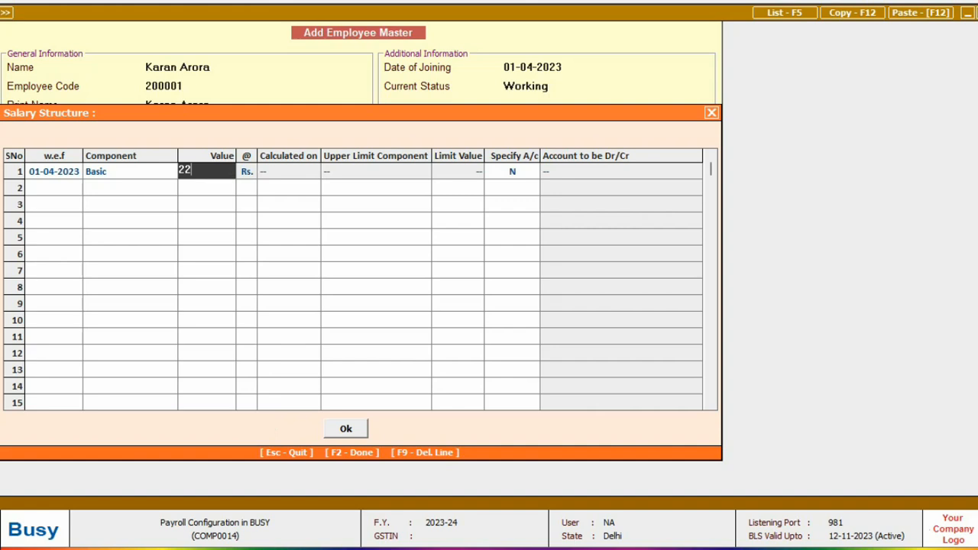
text(hra)
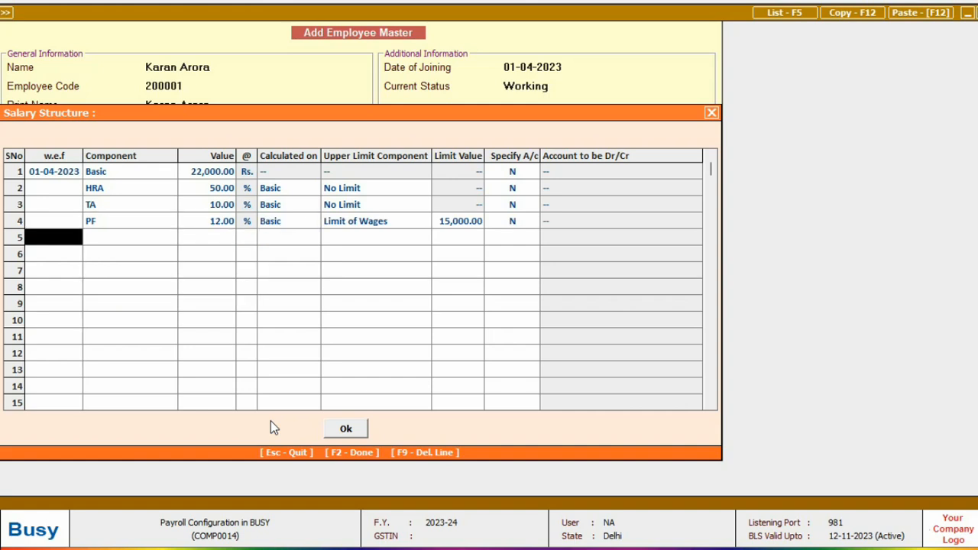
click(346, 428)
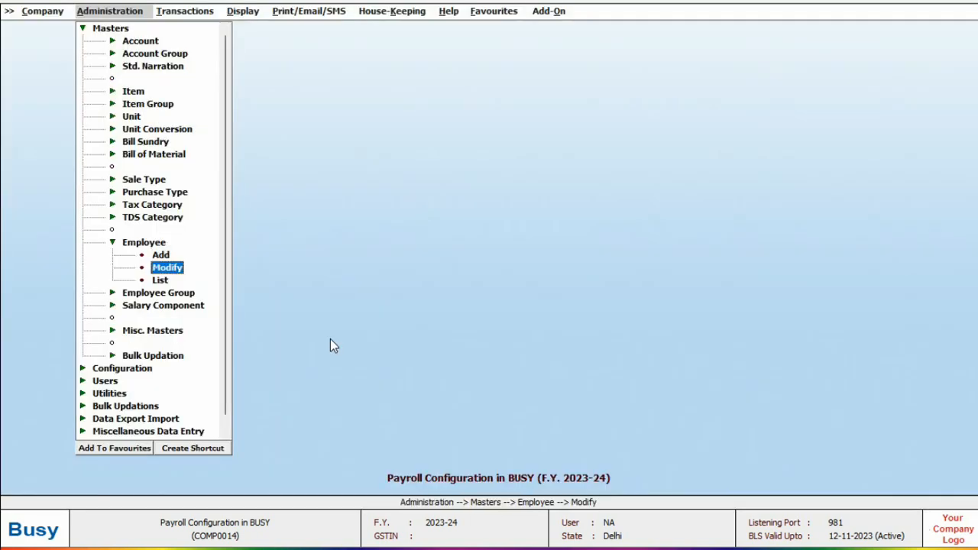
click(168, 266)
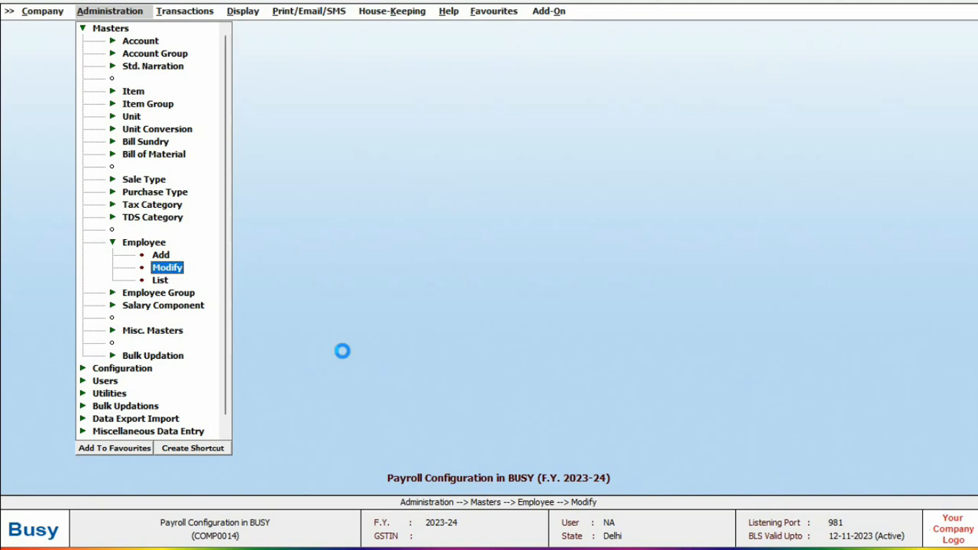
click(166, 267)
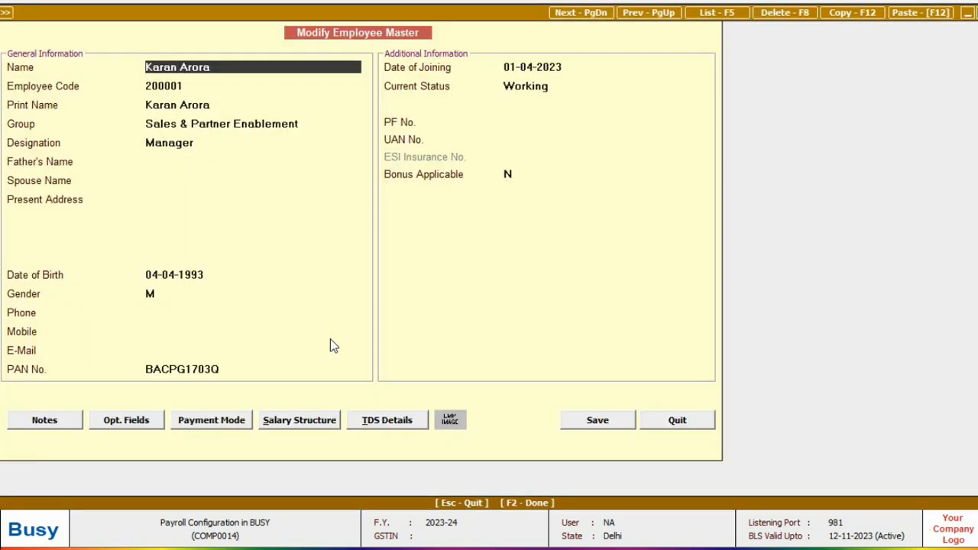
click(387, 419)
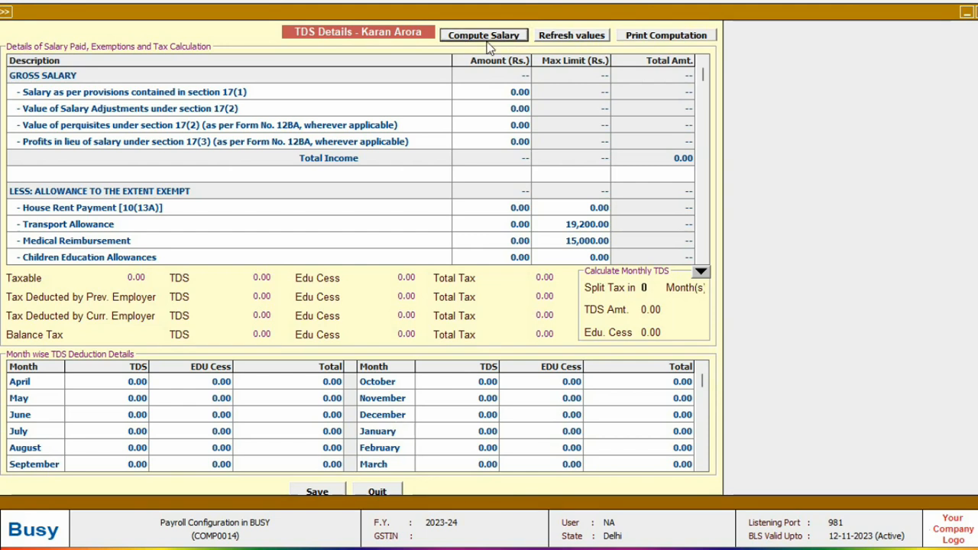
click(483, 35)
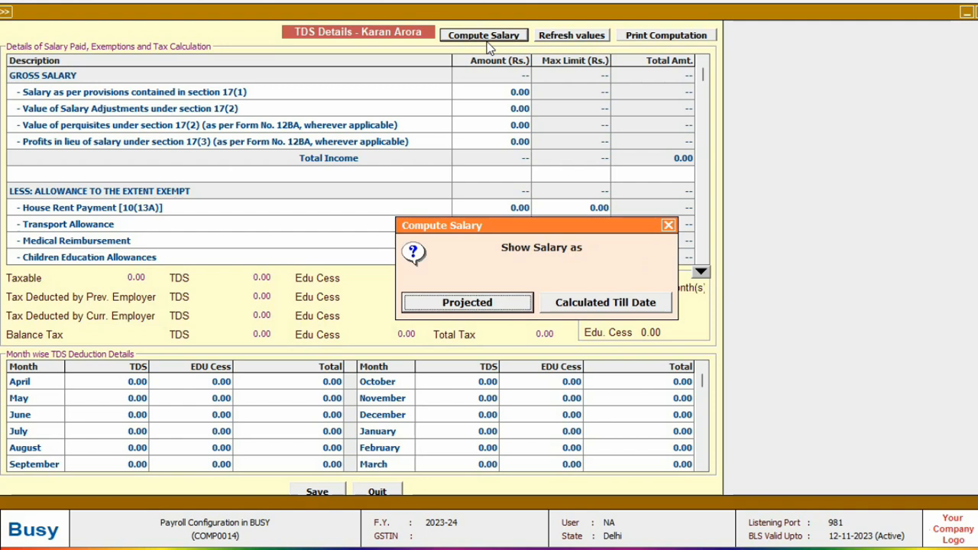
click(468, 303)
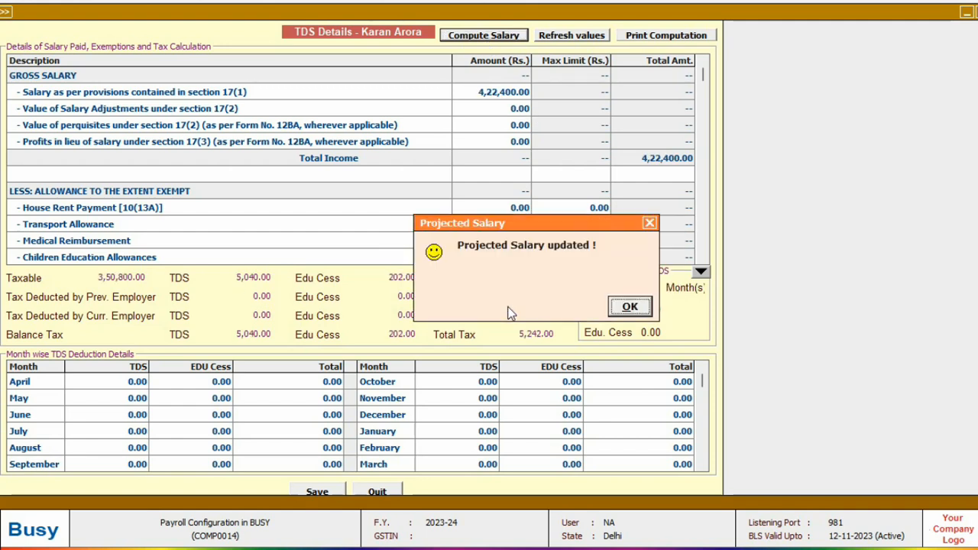
click(629, 306)
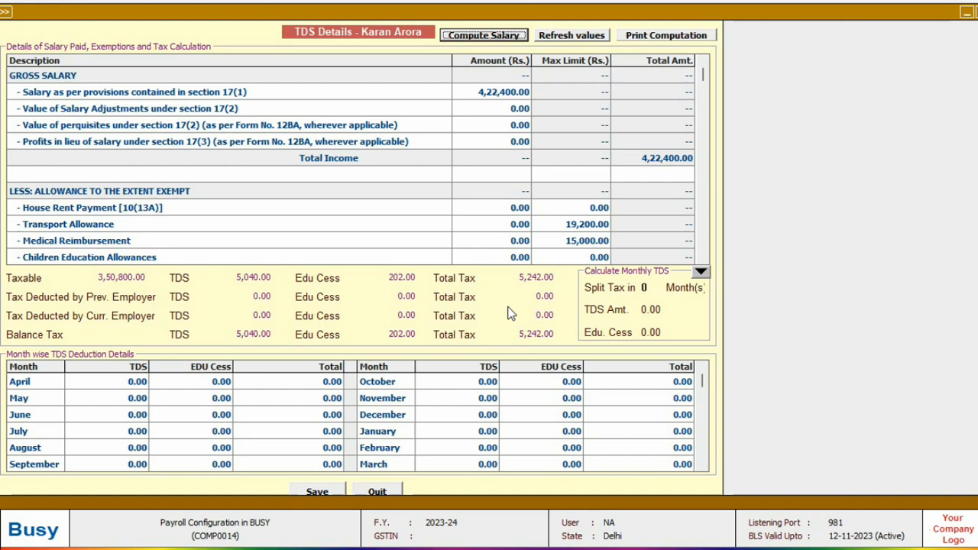
mouse_move(197, 346)
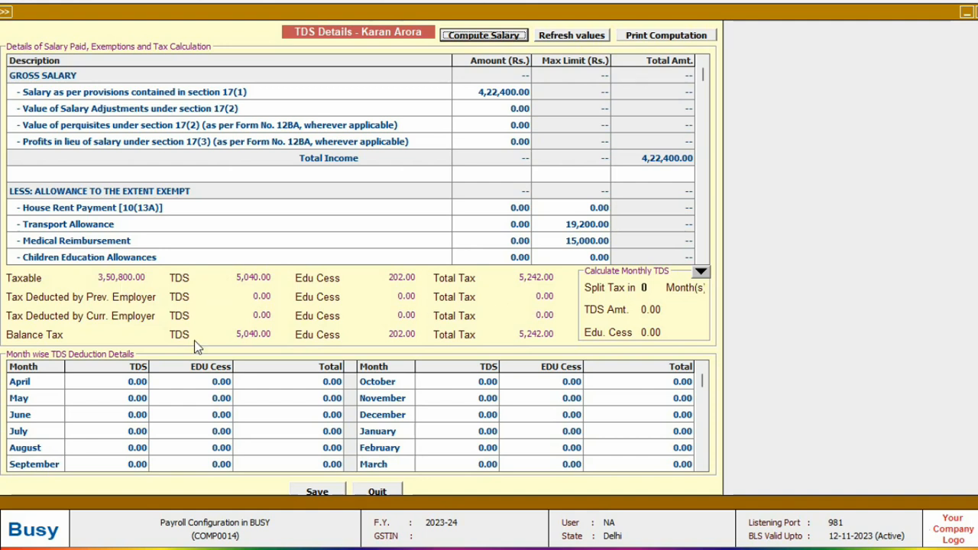
mouse_move(549, 309)
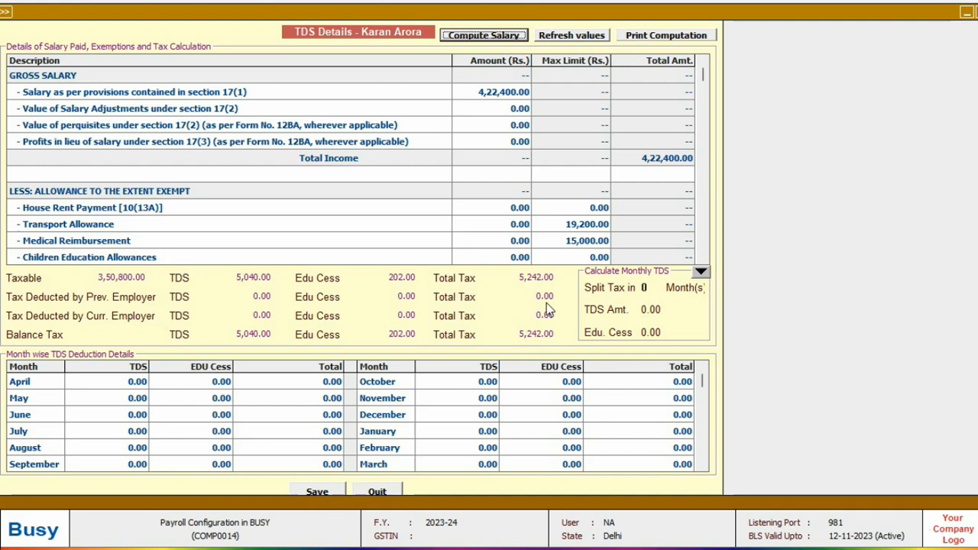
mouse_move(700, 278)
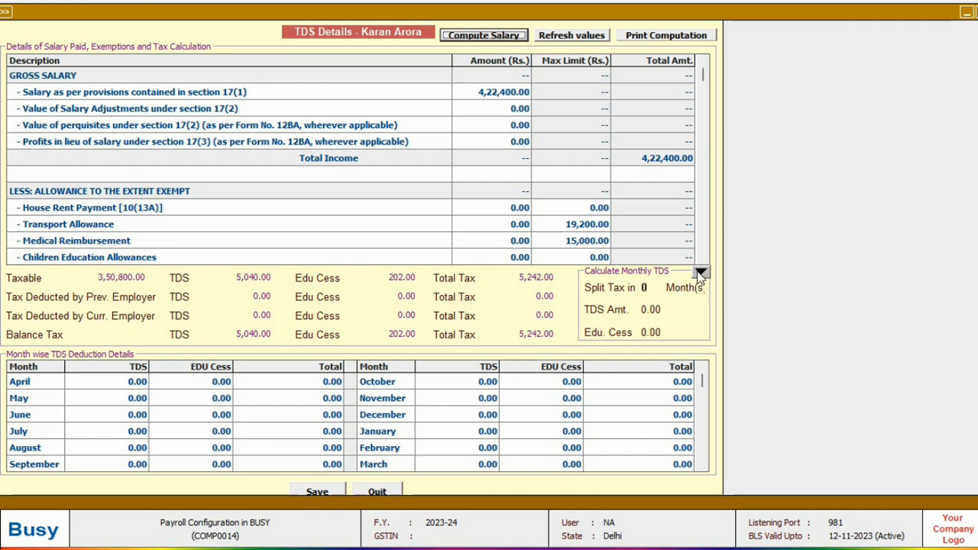
mouse_move(701, 275)
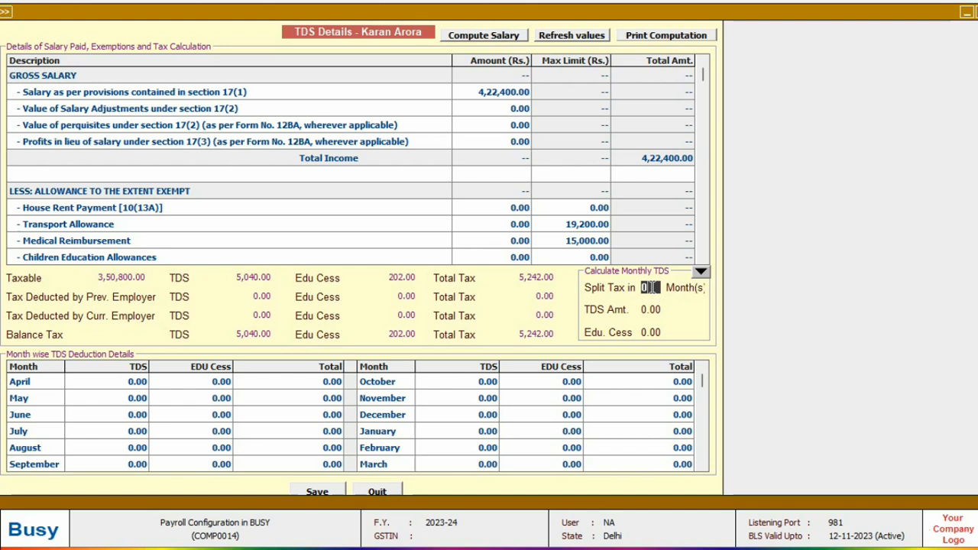
text(12)
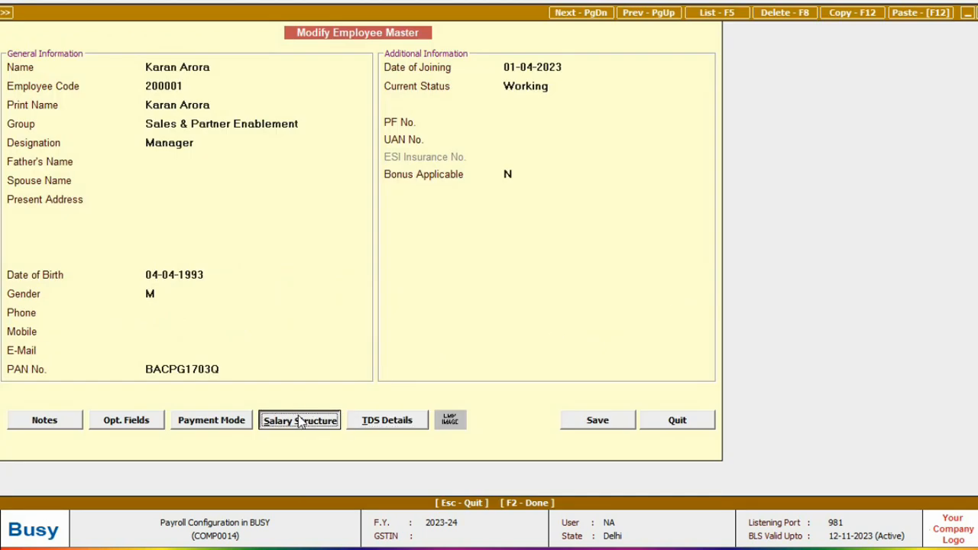
- Add TDS as a salary structure component, save the modified employee and quit the employee list
click(299, 420)
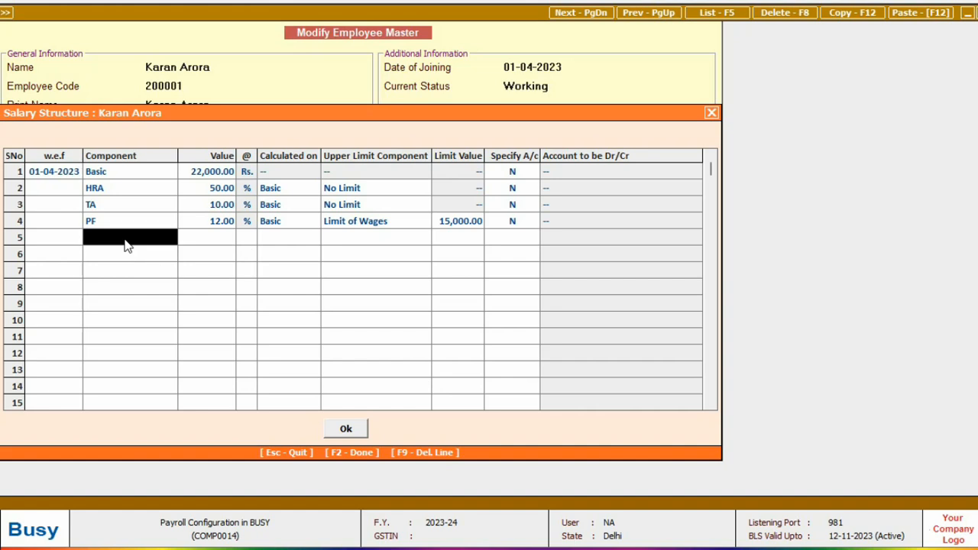
text(TDS)
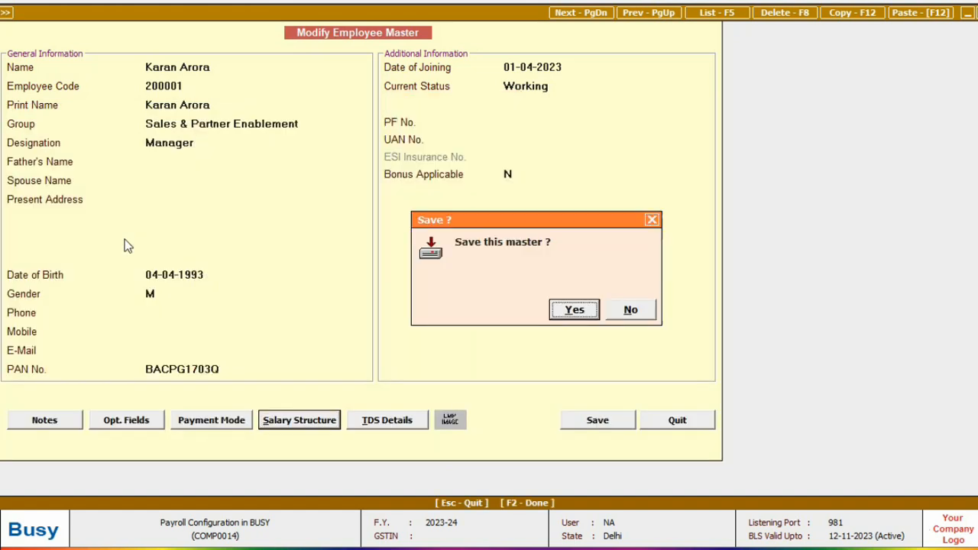
click(575, 309)
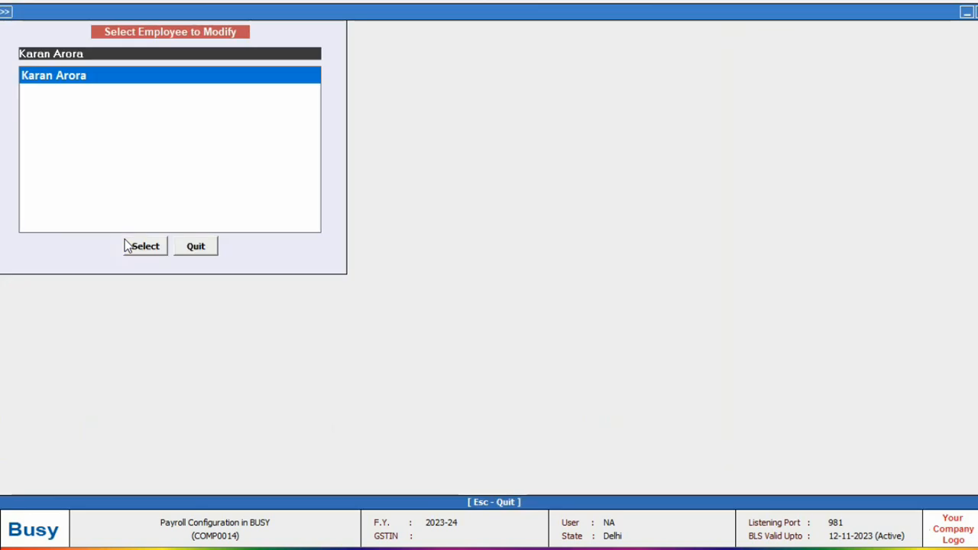
click(144, 246)
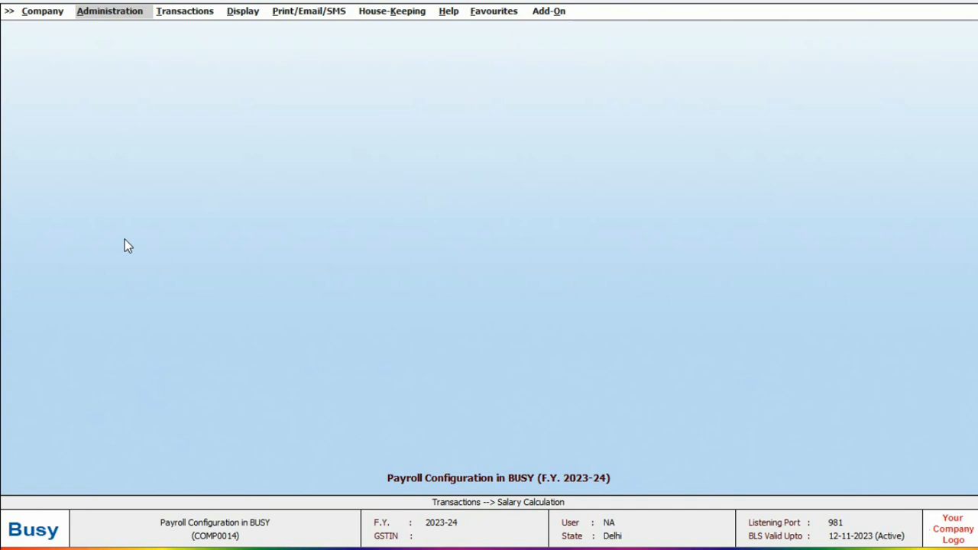
- In voucher series configuration, select Salary Calculation's Main series and its salary component setup
click(110, 11)
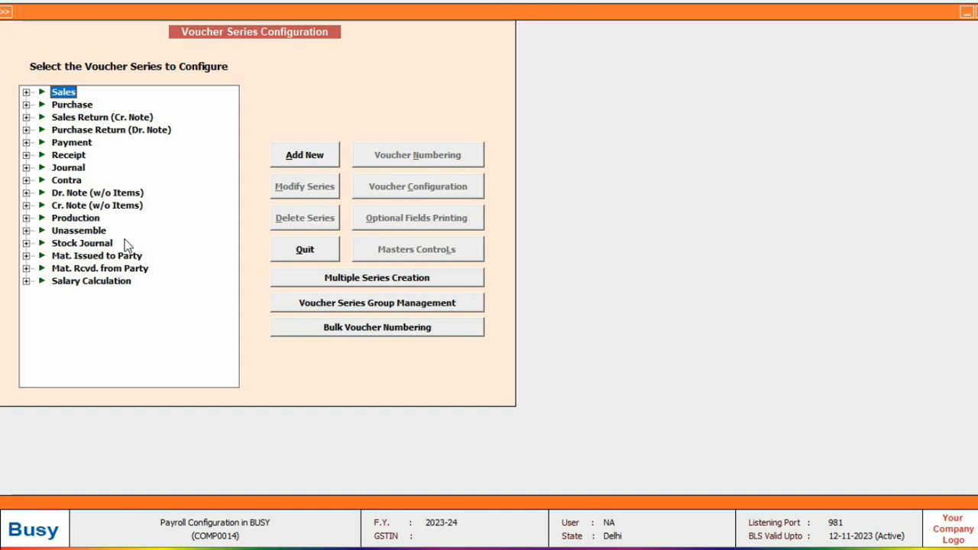
click(92, 281)
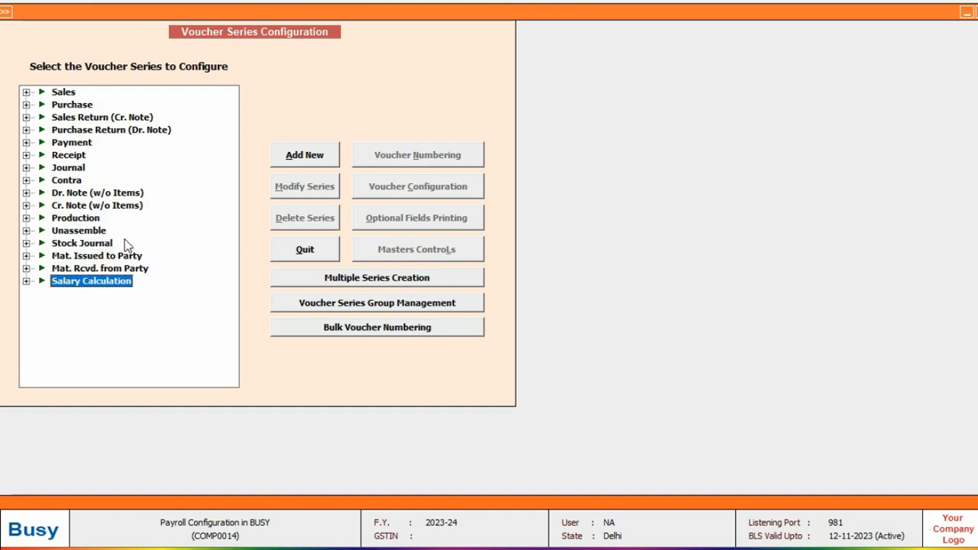
click(26, 281)
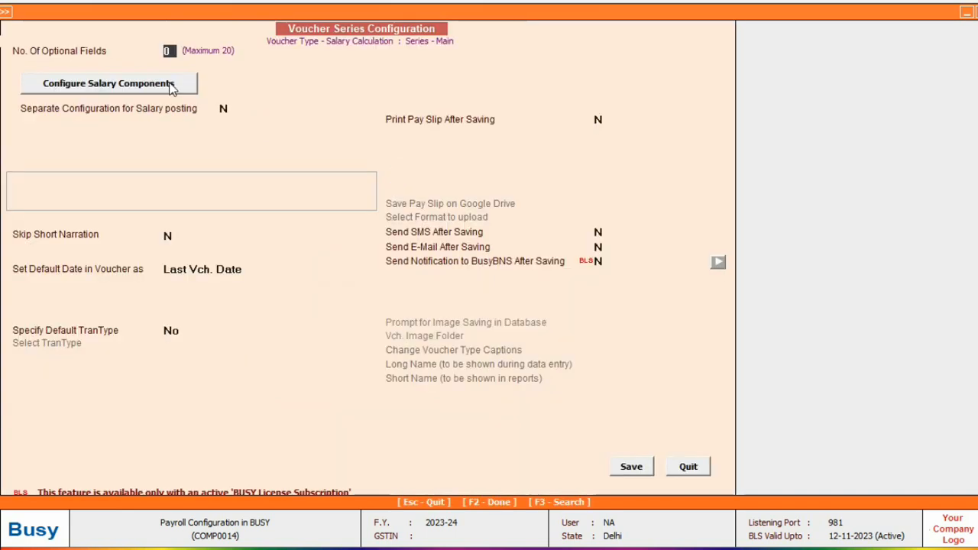
click(107, 83)
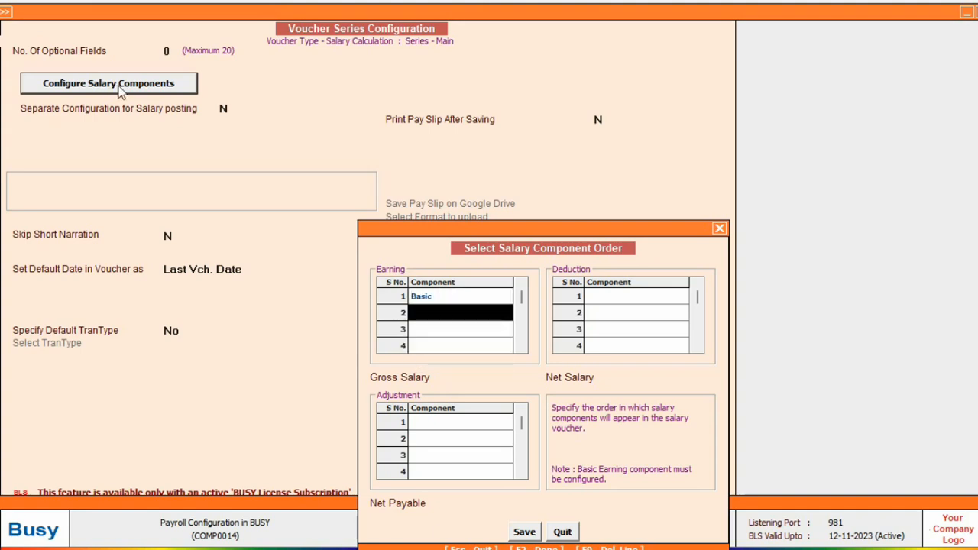
- Order components as Basic, HRA, TA earnings, PF deduction, TDS adjustment, and save
text(HRA)
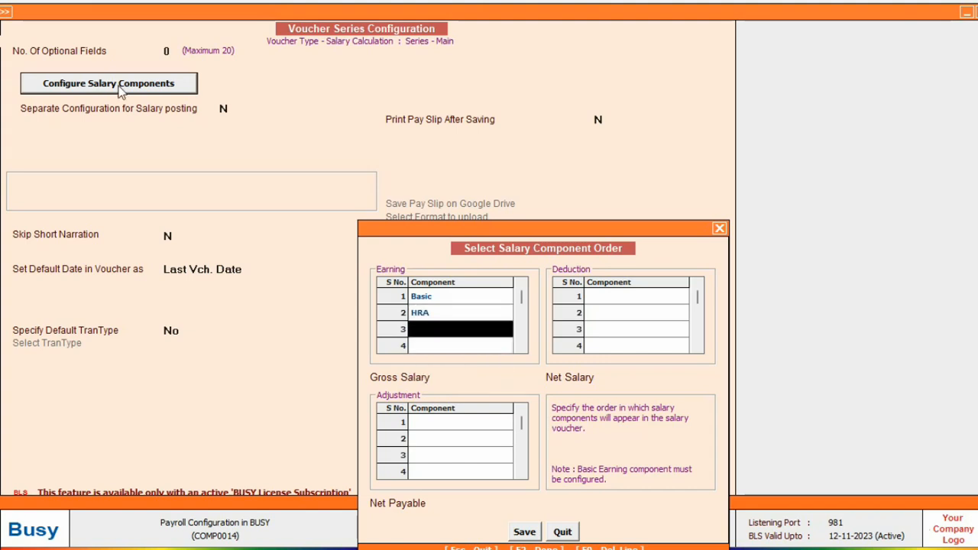
scroll(down, 3)
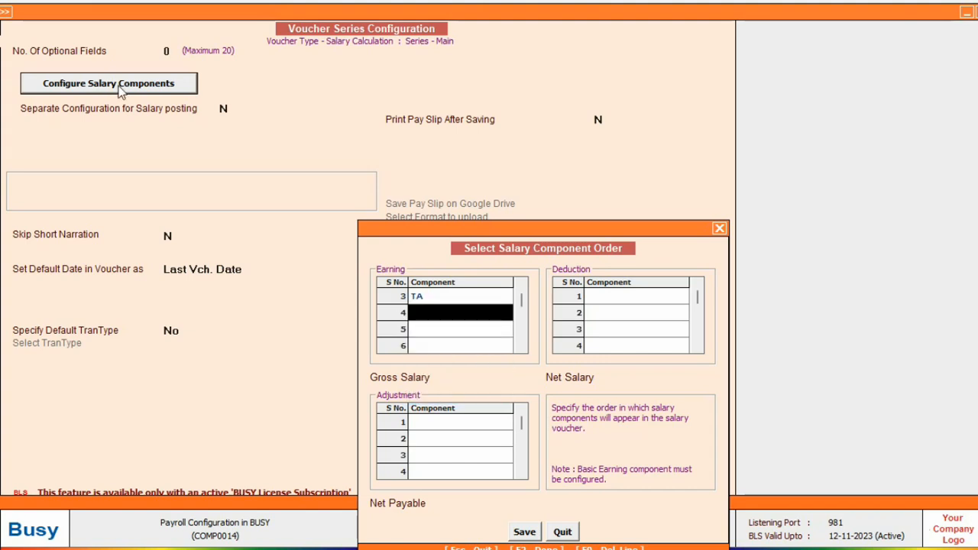
click(636, 297)
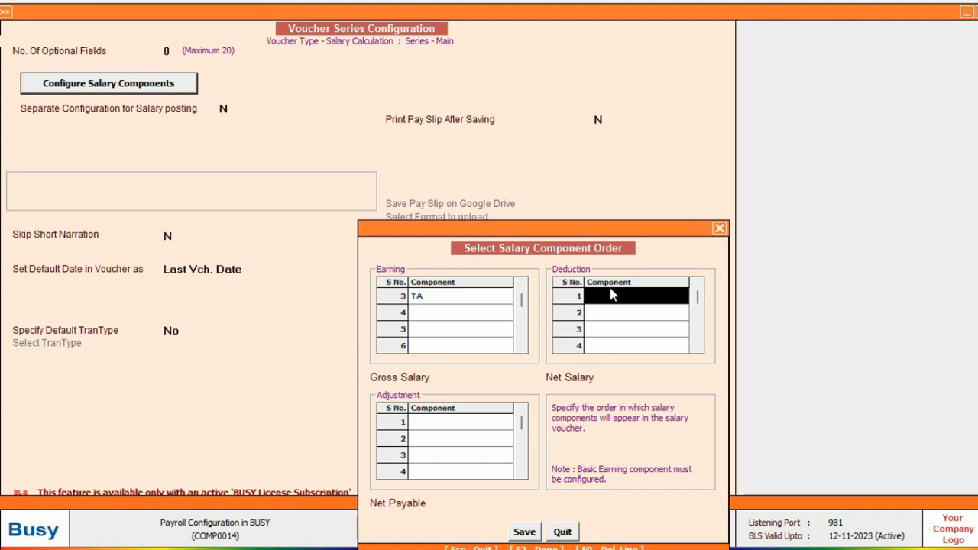
text(PF)
click(462, 422)
text(TDS)
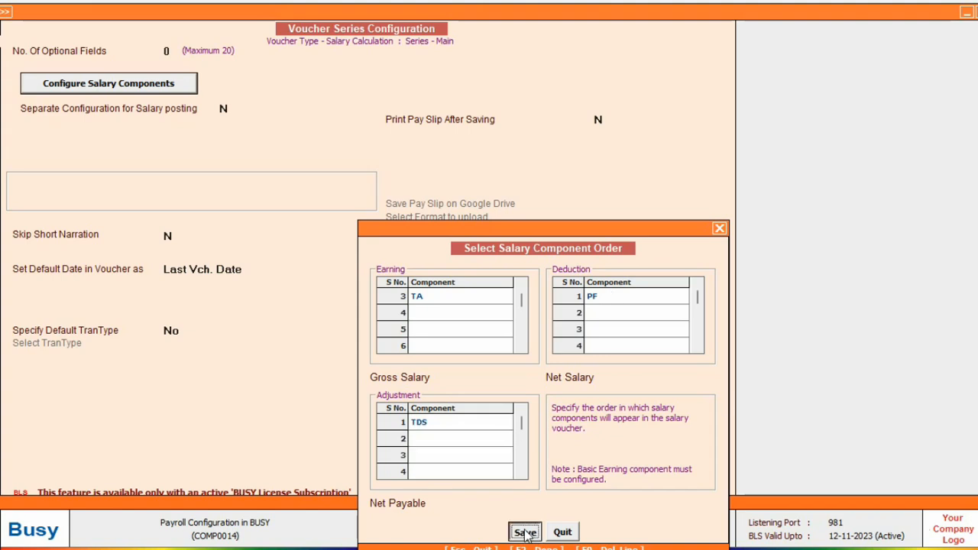
click(525, 532)
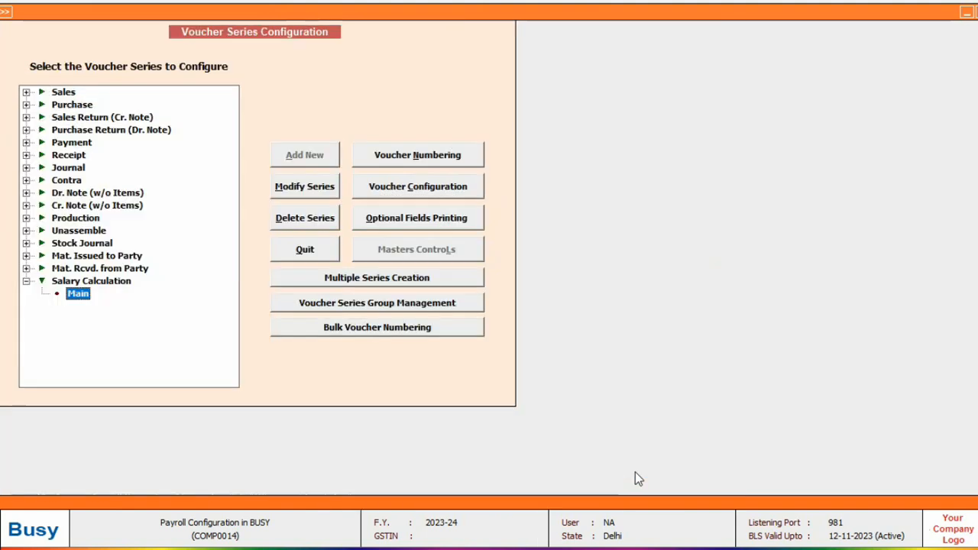
- Create a Salary voucher for April, 30 days, payment mode Cheque from HDFC BANK
click(185, 10)
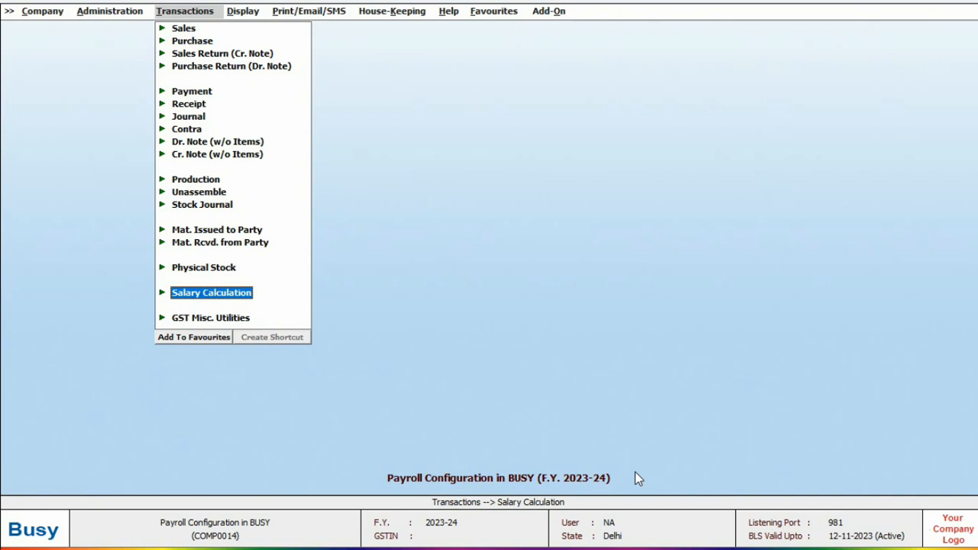
click(211, 293)
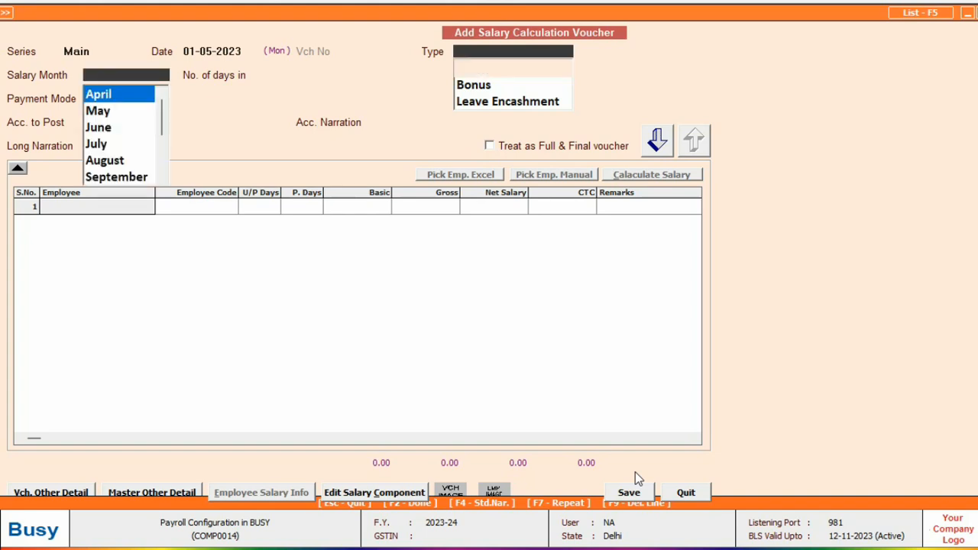
click(512, 66)
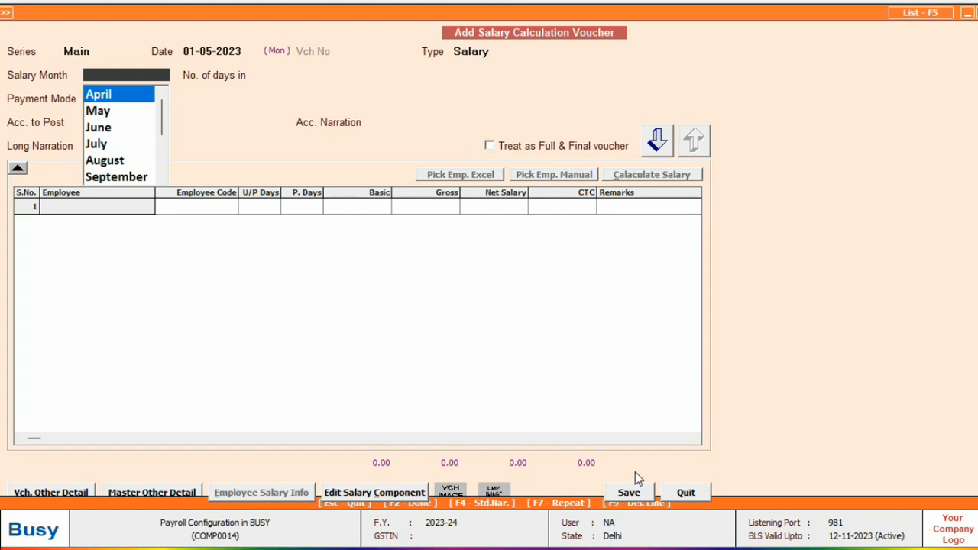
click(98, 93)
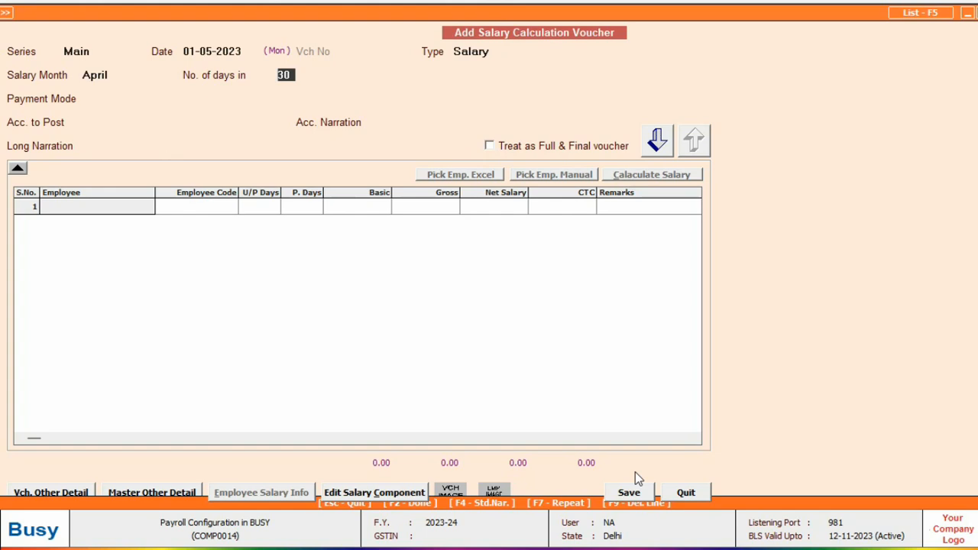
text(ch)
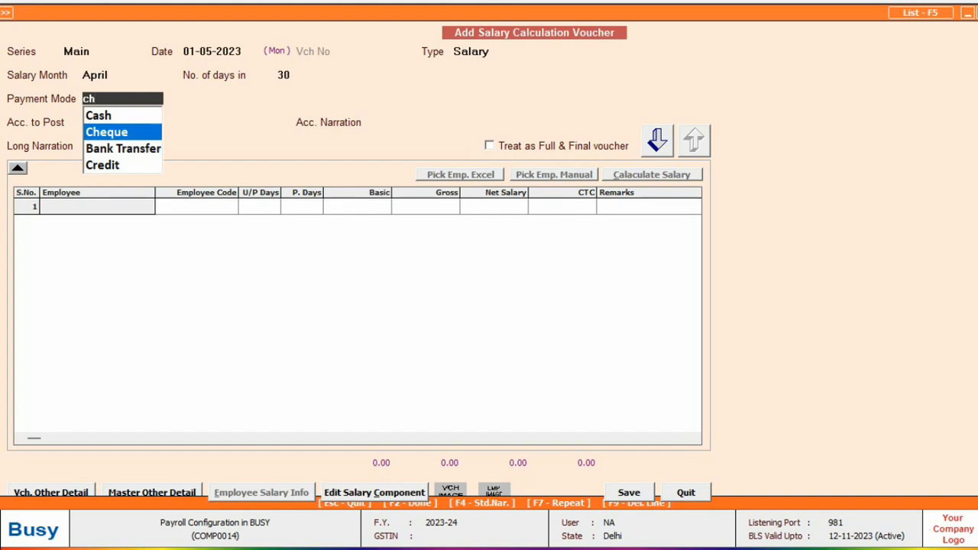
click(107, 131)
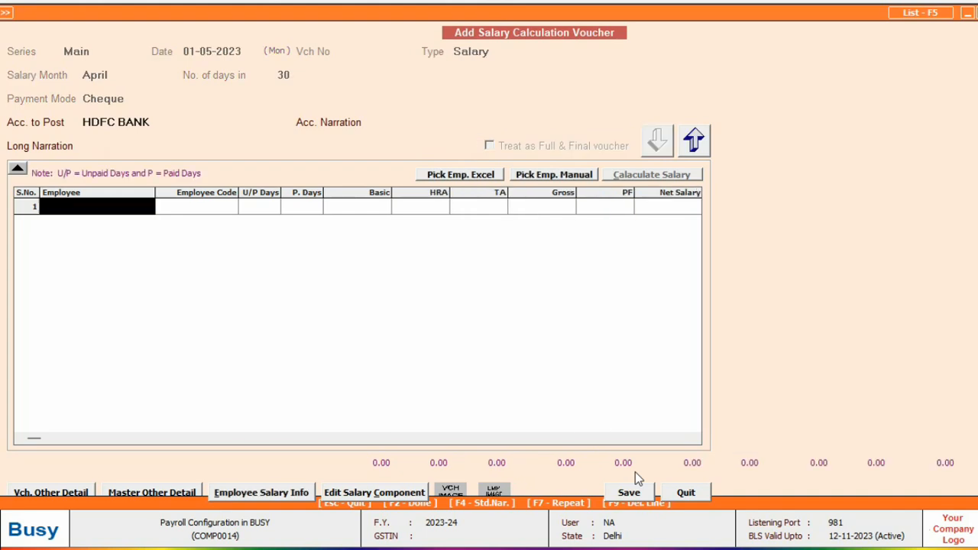
mouse_move(676, 150)
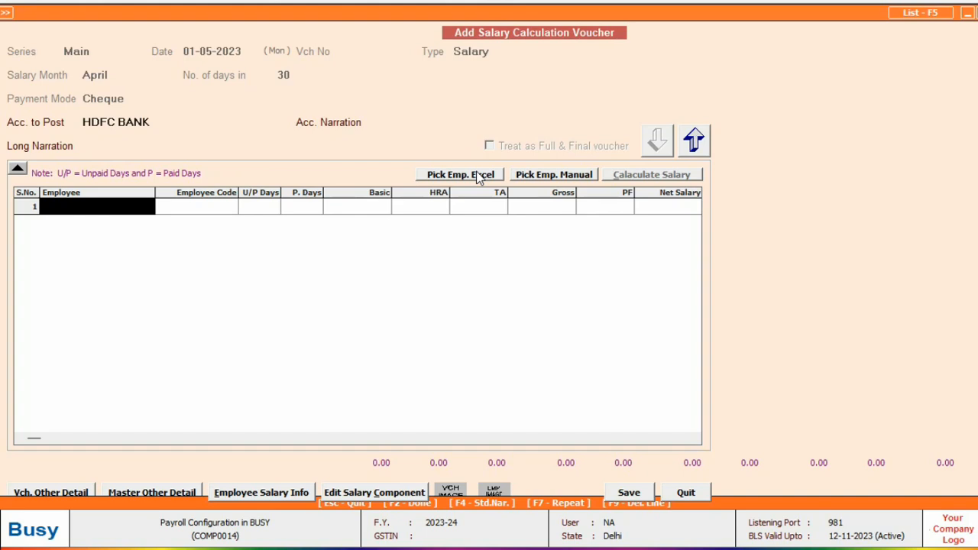
mouse_move(542, 180)
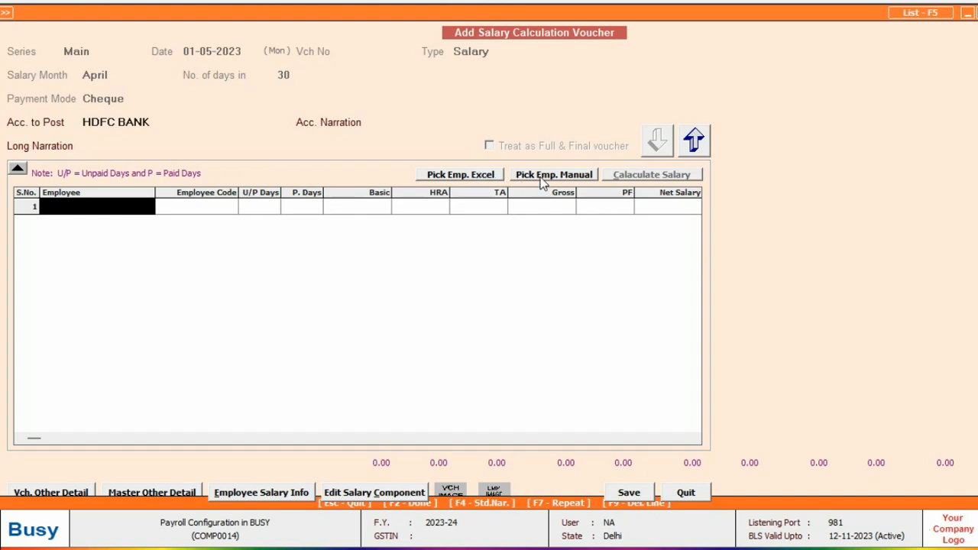
click(553, 175)
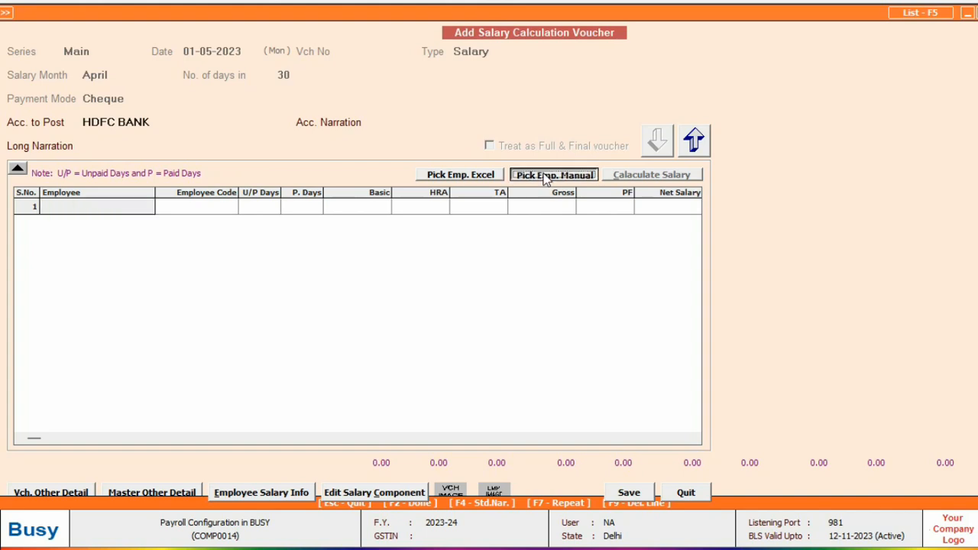
click(554, 174)
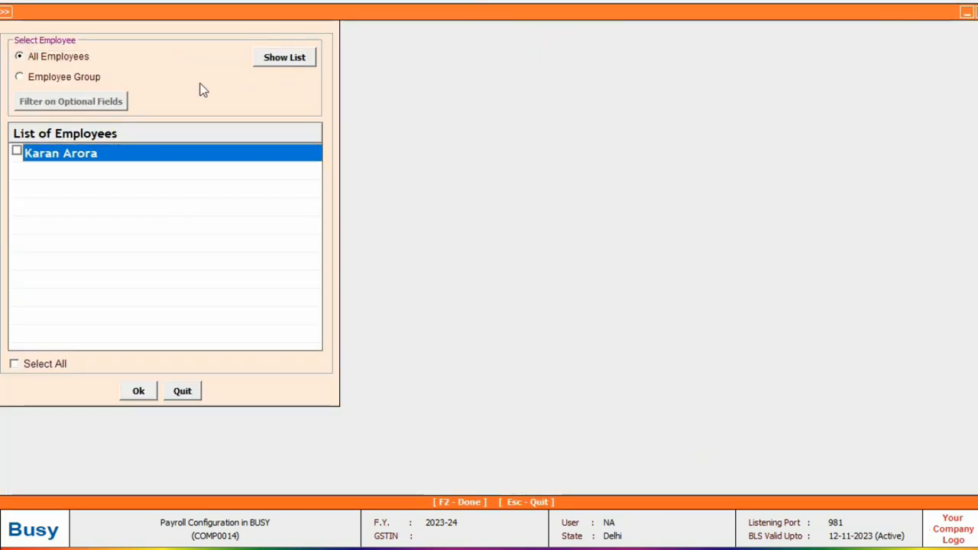
click(16, 151)
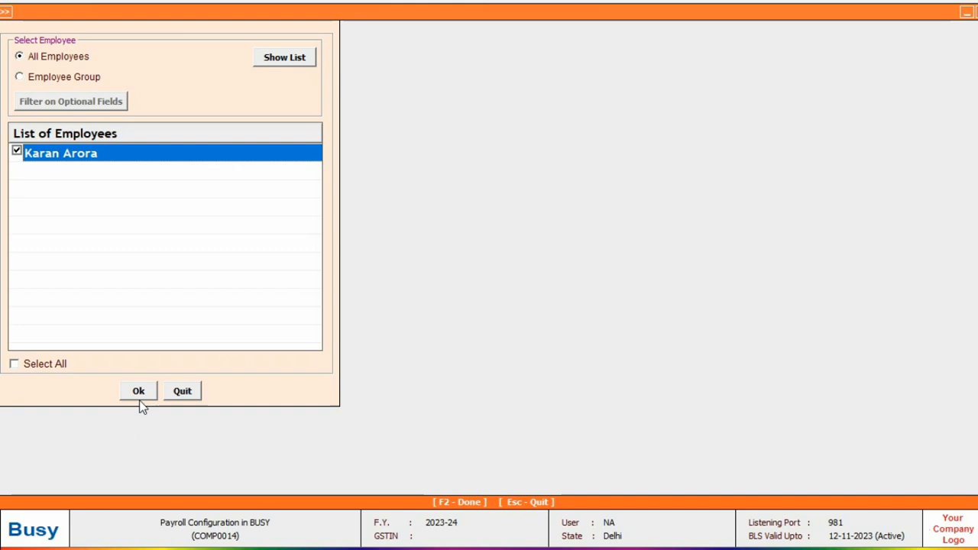
click(137, 391)
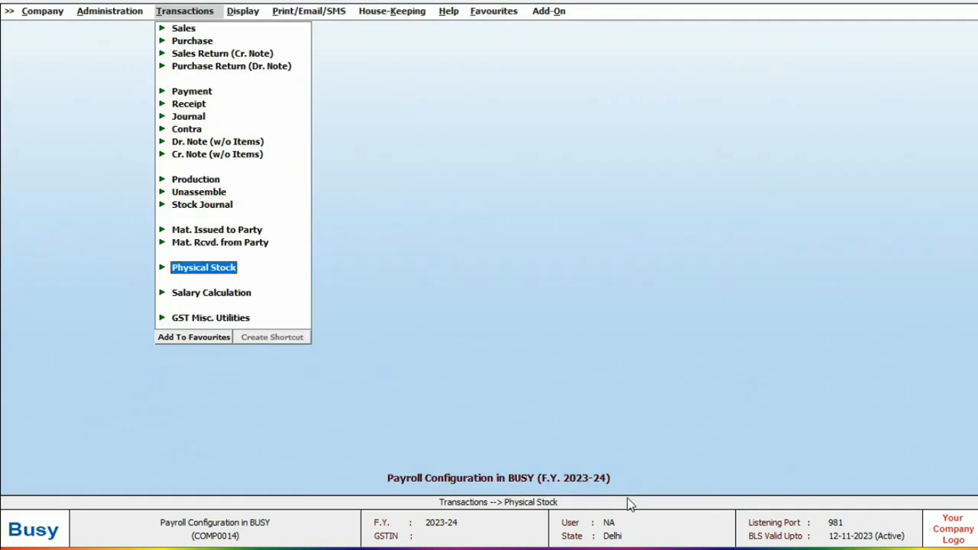
- Reopen the saved Main series April salary voucher in Modify mode
click(193, 92)
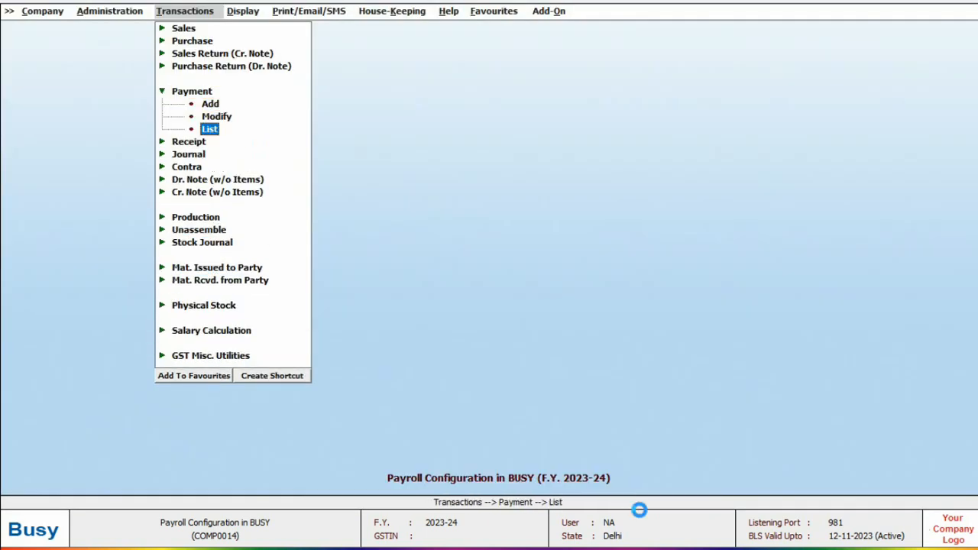
click(208, 128)
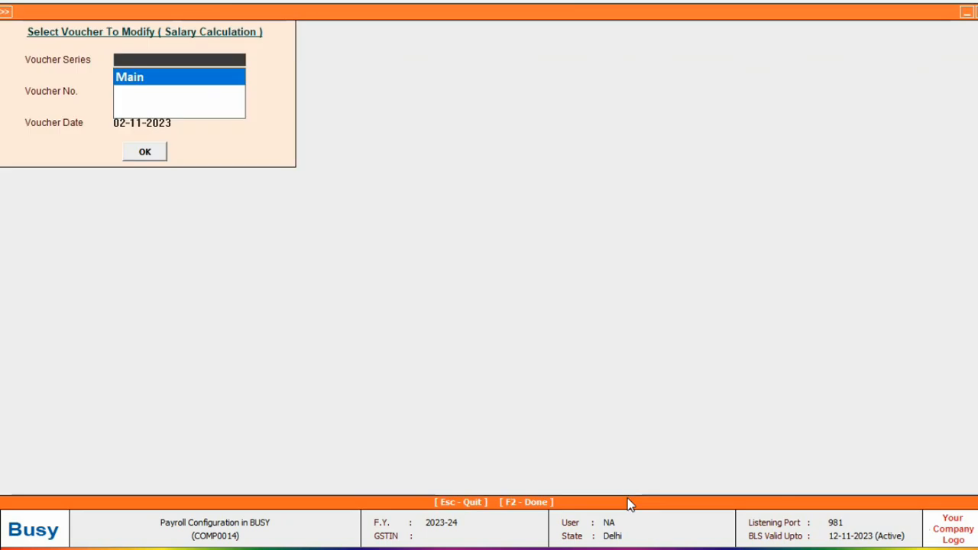
click(144, 151)
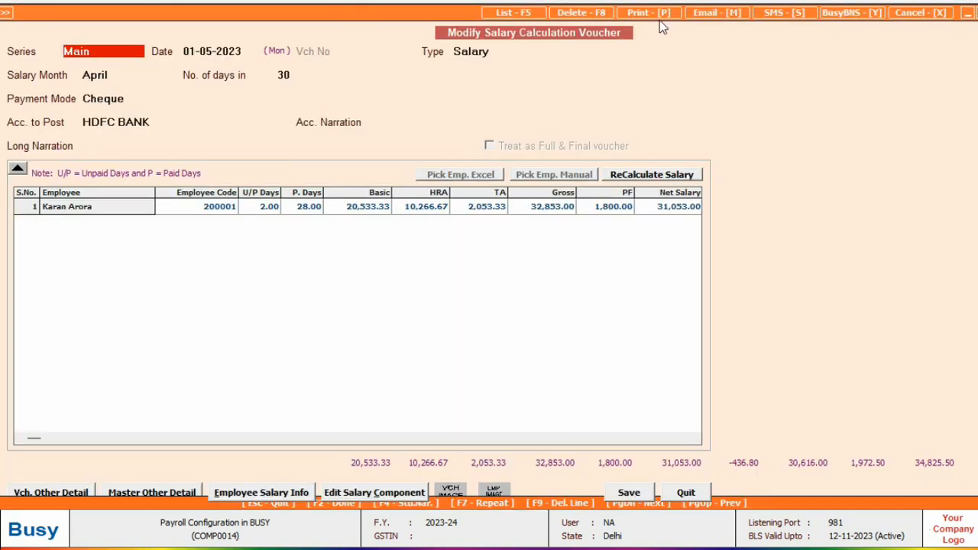
click(645, 12)
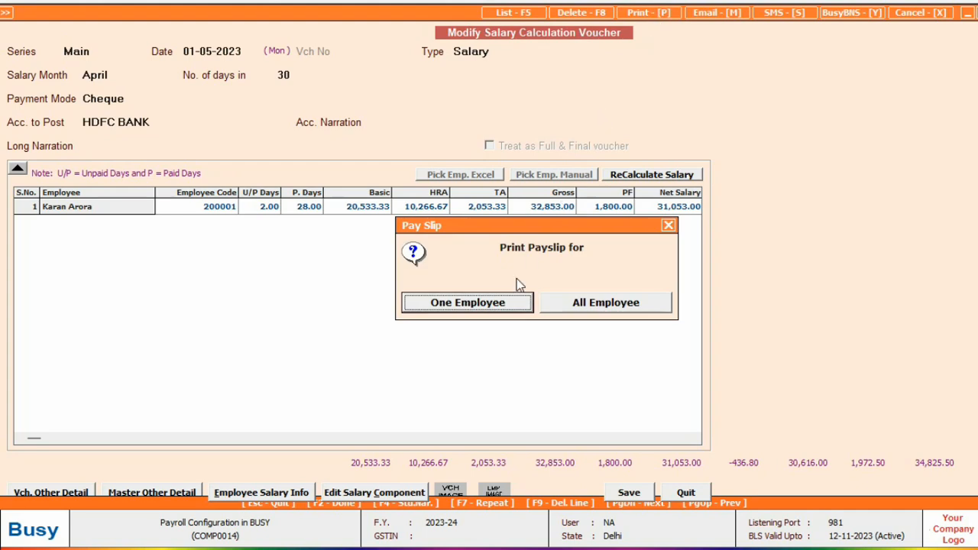
click(468, 303)
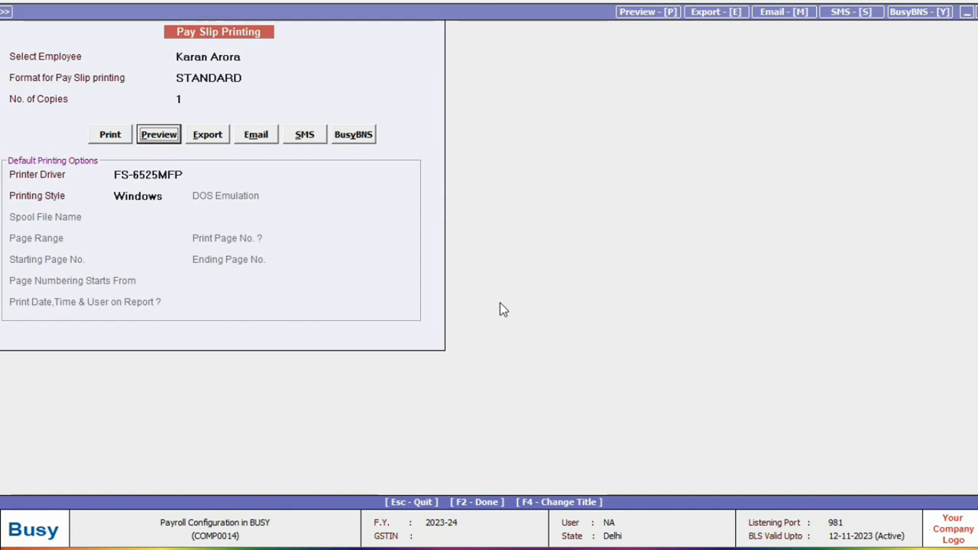
click(159, 135)
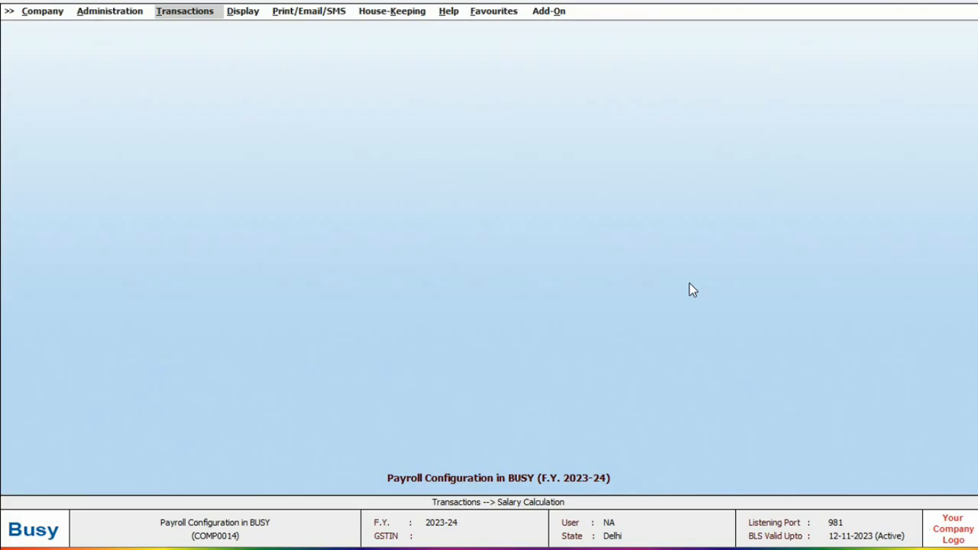
- From Payroll Reports, run PF(ECR) eReturn in the wef Dec2016 format
click(243, 10)
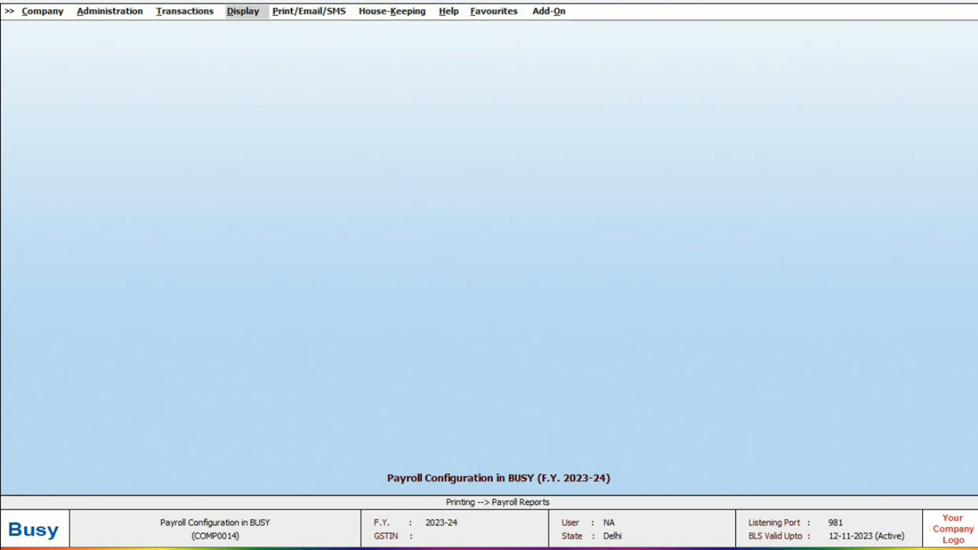
click(243, 10)
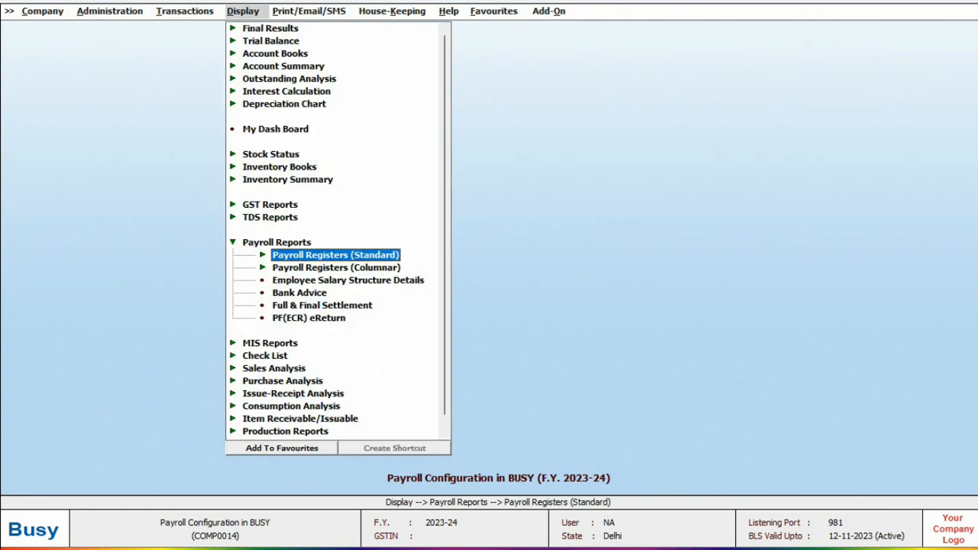
click(335, 254)
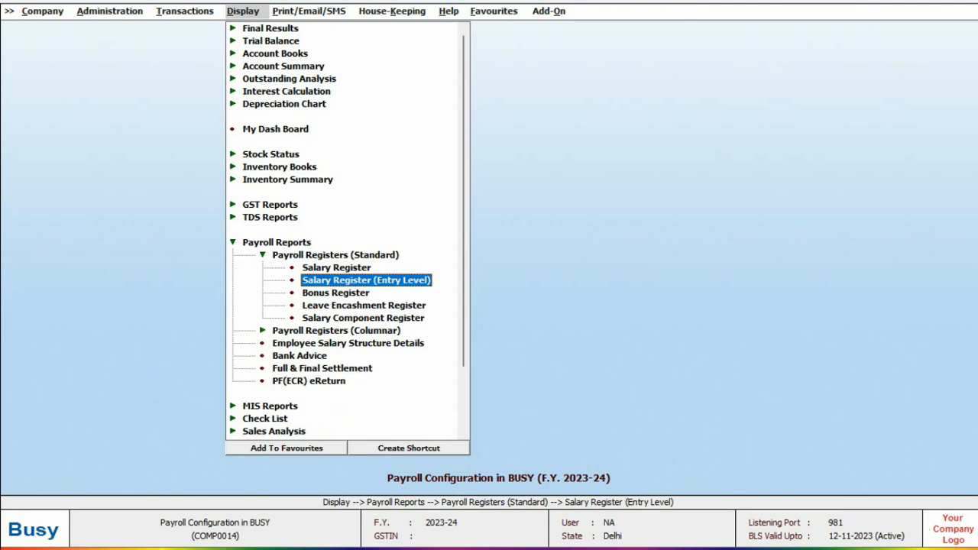
click(334, 254)
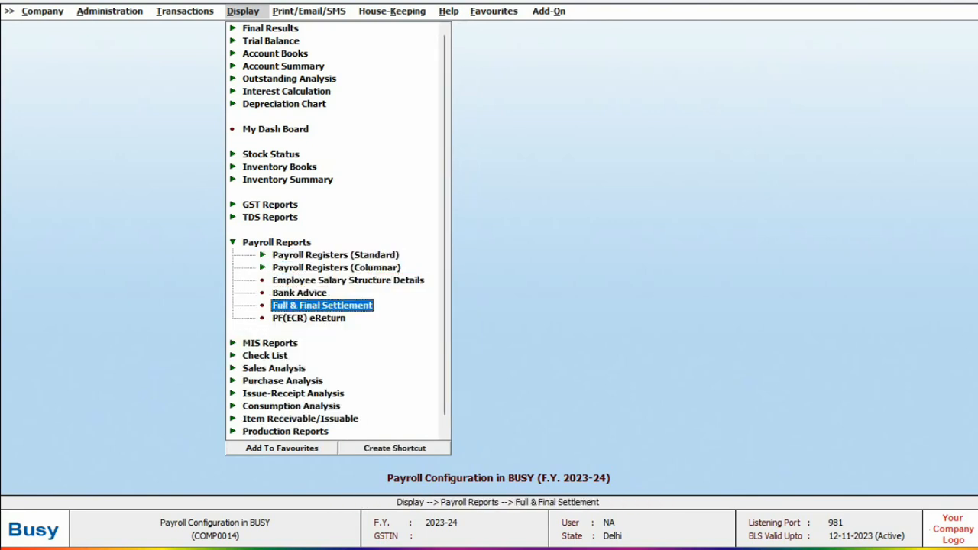
click(308, 318)
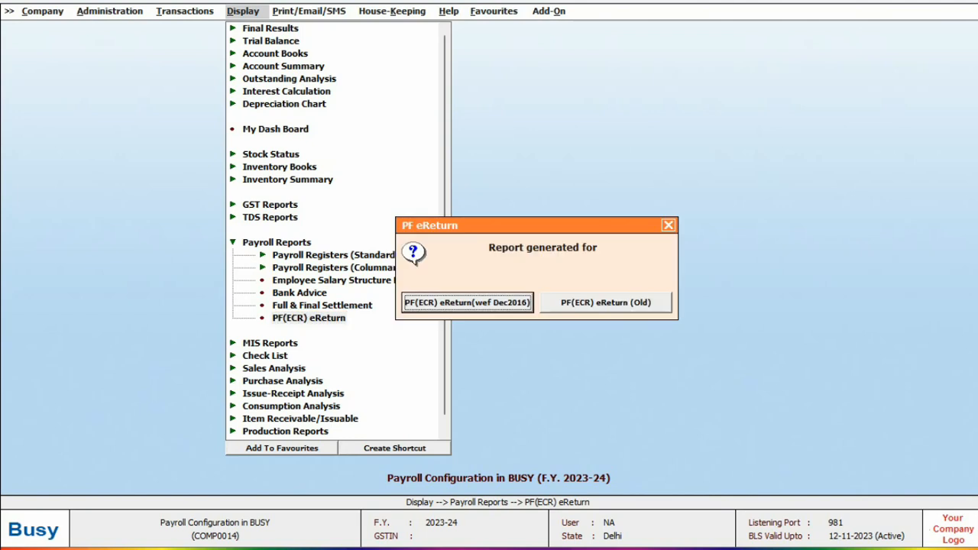
click(468, 302)
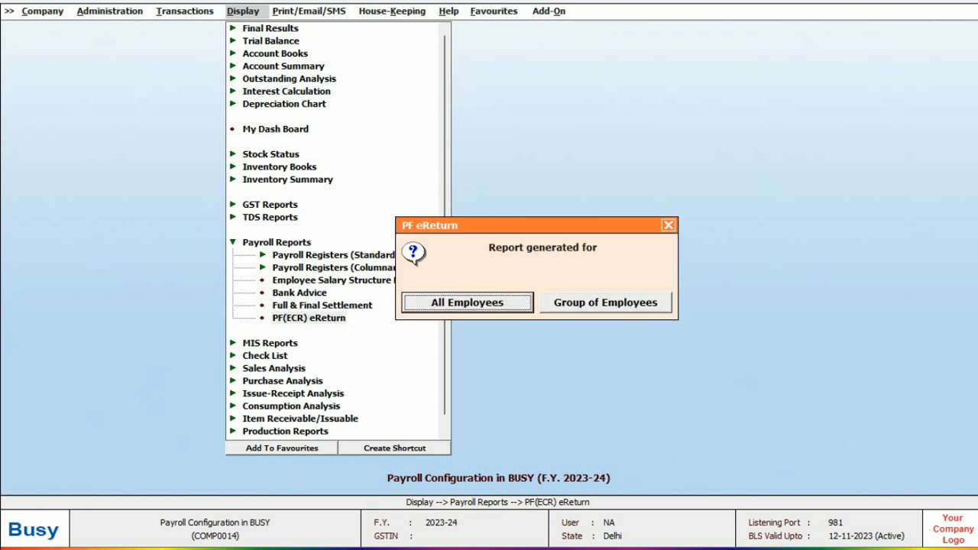